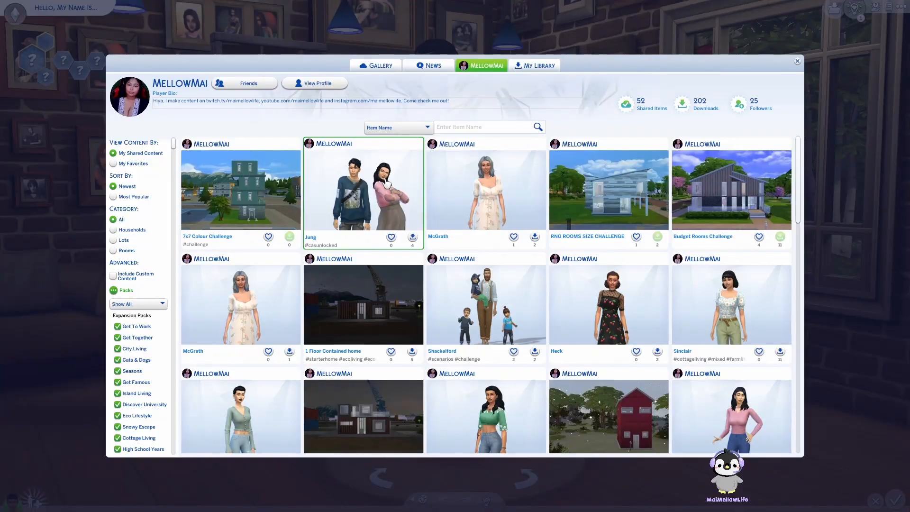
pyautogui.moveTo(382, 181)
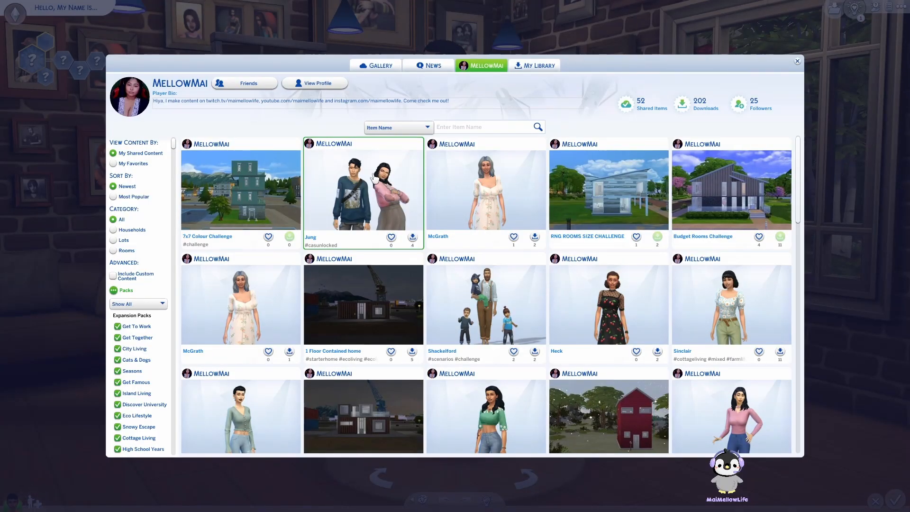
# Save the father-and-daughter Jung household from the Gallery to My Library.
pyautogui.click(364, 189)
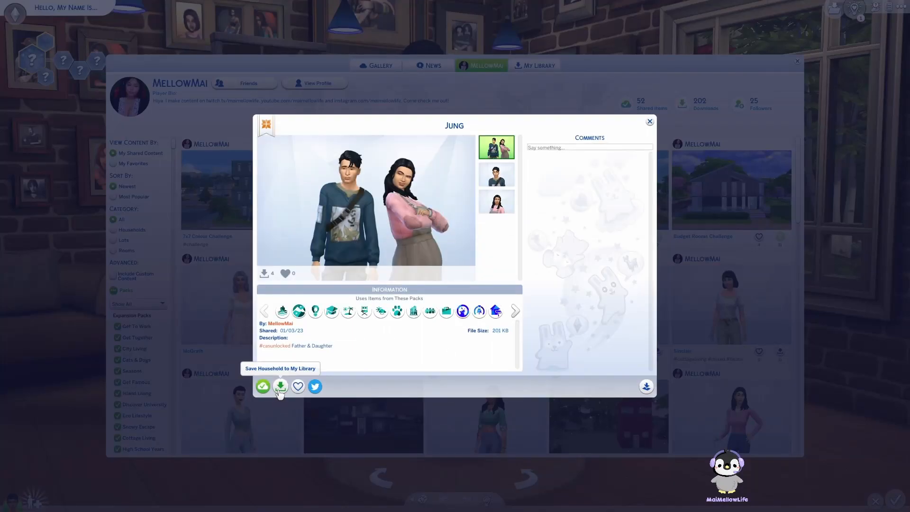
pyautogui.click(279, 386)
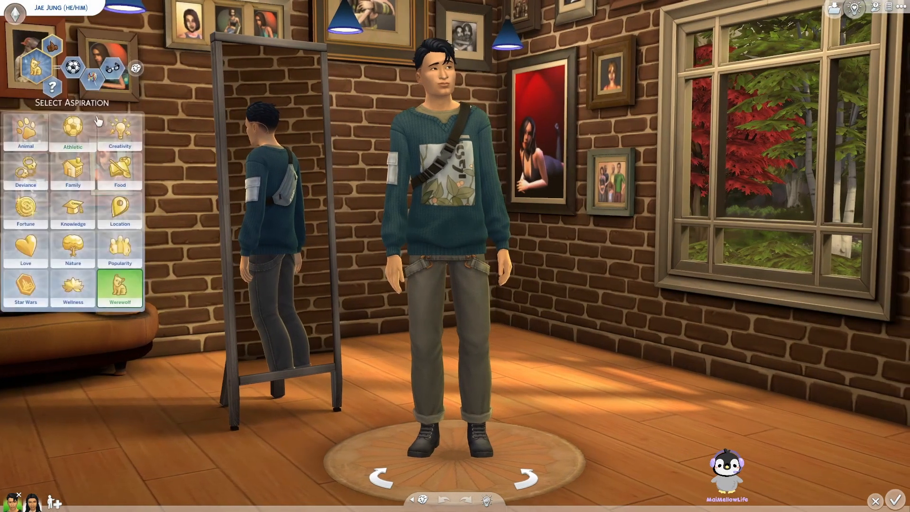
pyautogui.moveTo(119, 289)
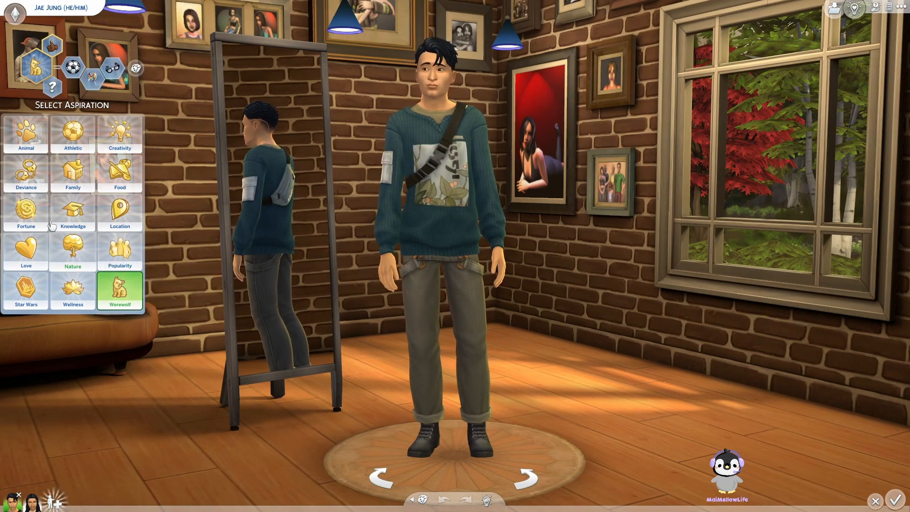
pyautogui.moveTo(73, 171)
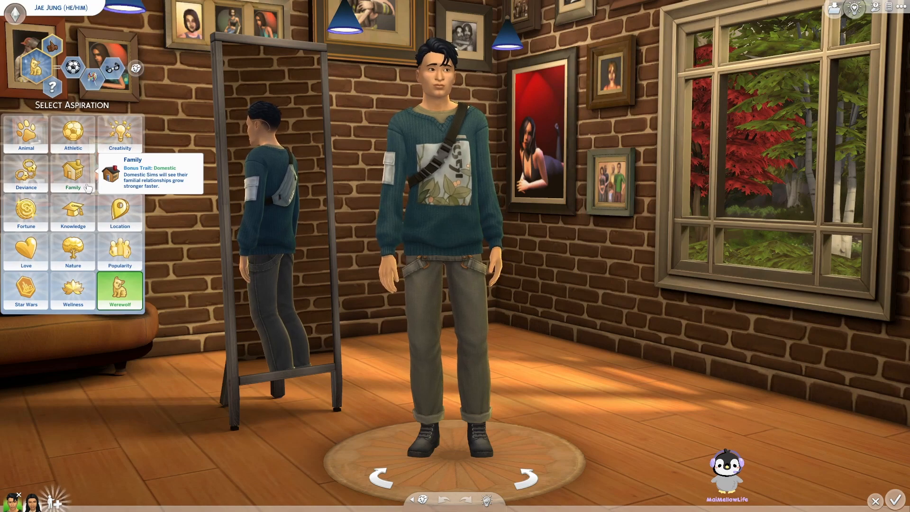
# Give Jae Jung the Family aspiration and confirm the Jung household for play.
pyautogui.click(72, 173)
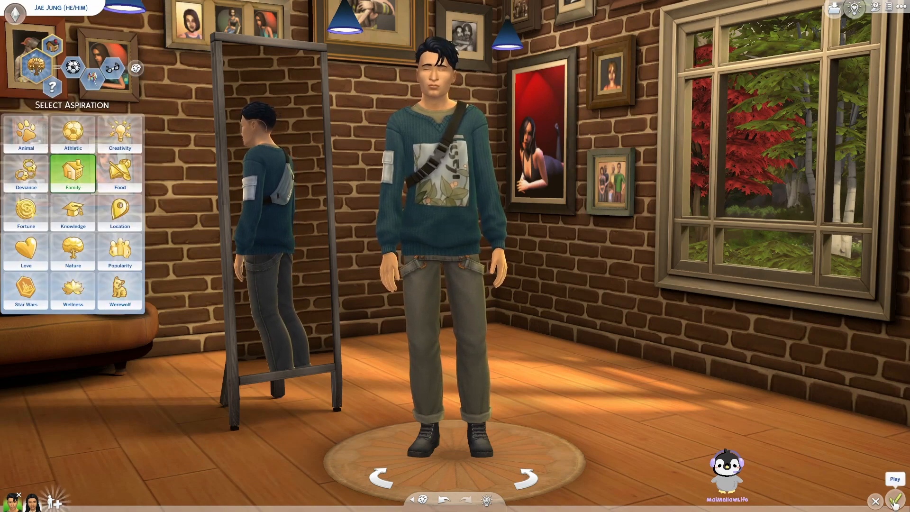
pyautogui.click(899, 500)
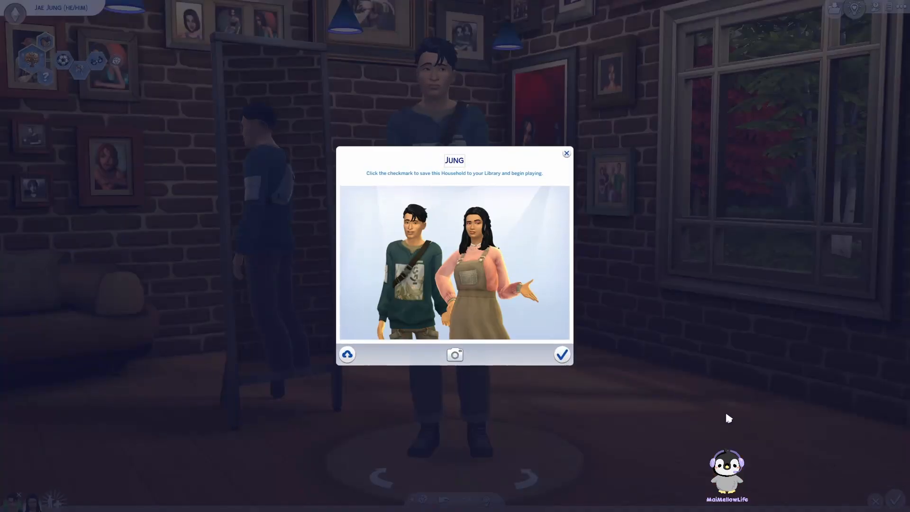
pyautogui.click(454, 354)
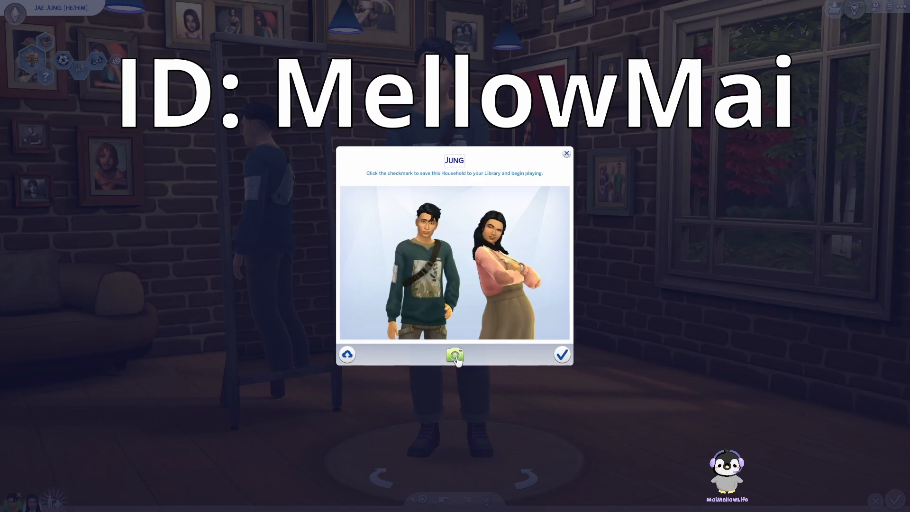
pyautogui.click(455, 355)
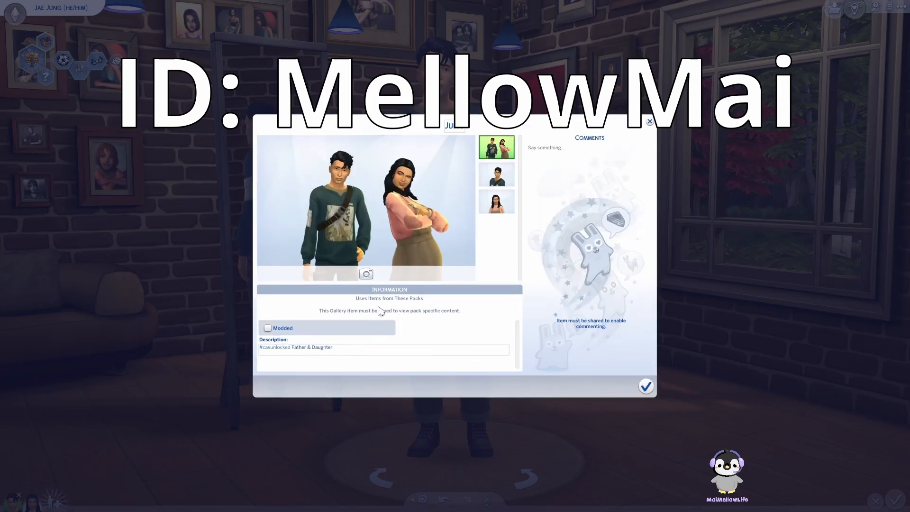
pyautogui.click(382, 348)
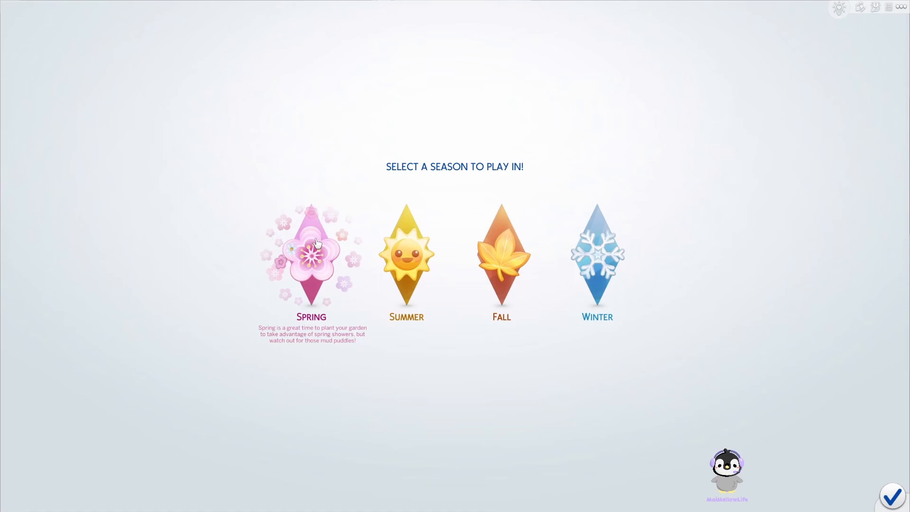
pyautogui.moveTo(524, 345)
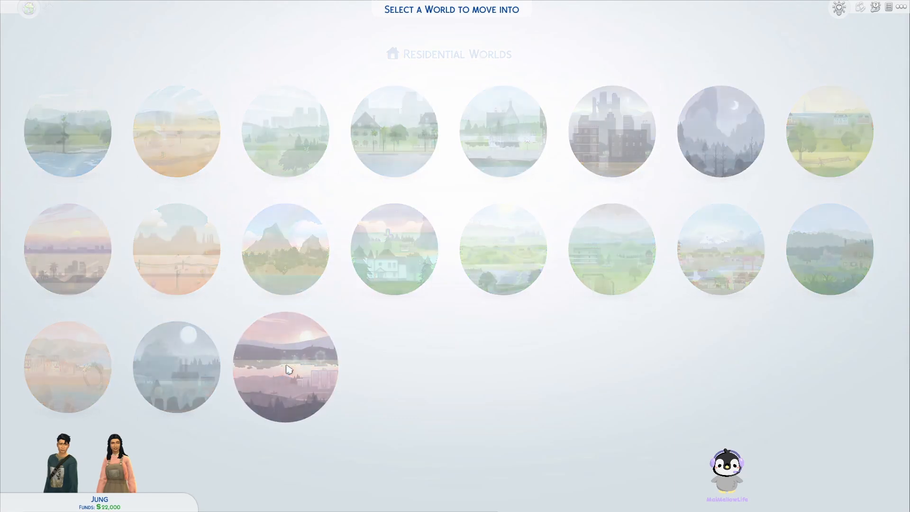
# Move the Jungs onto the empty Little Falls Nook lot in Brindleton Bay.
pyautogui.click(285, 365)
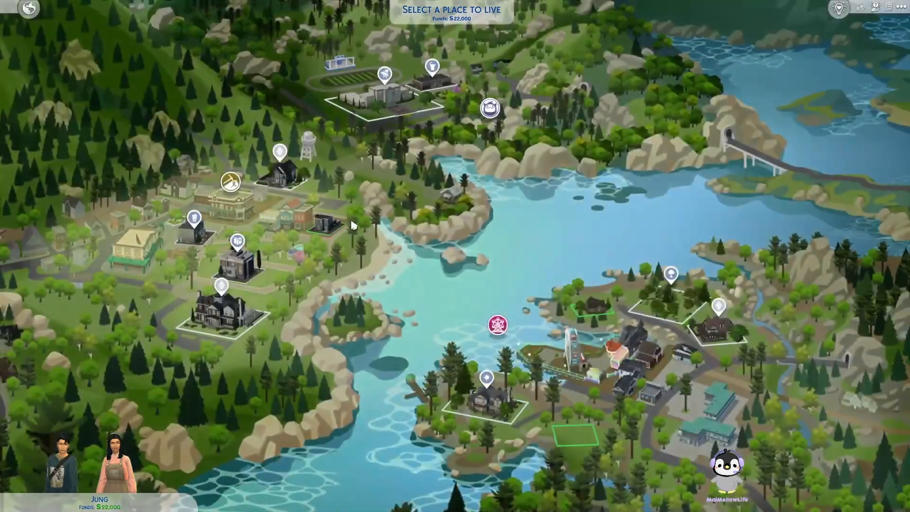
pyautogui.moveTo(574, 437)
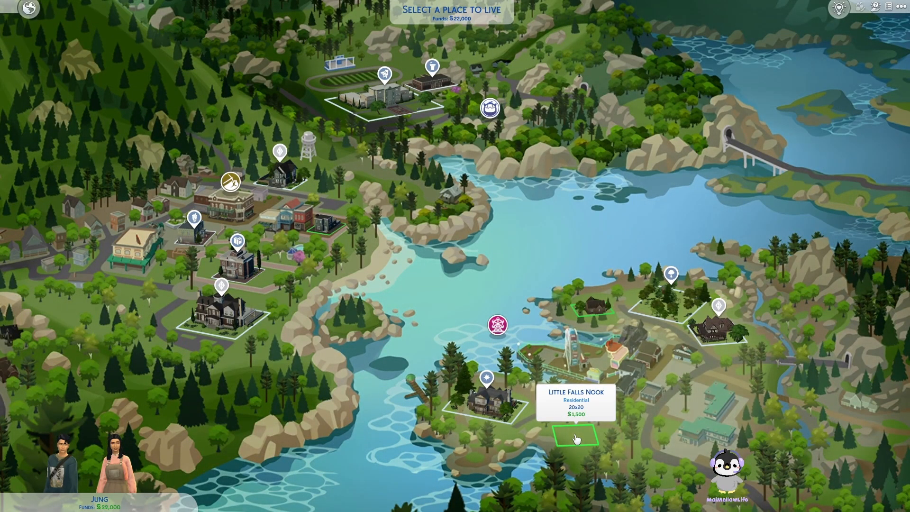
pyautogui.click(574, 435)
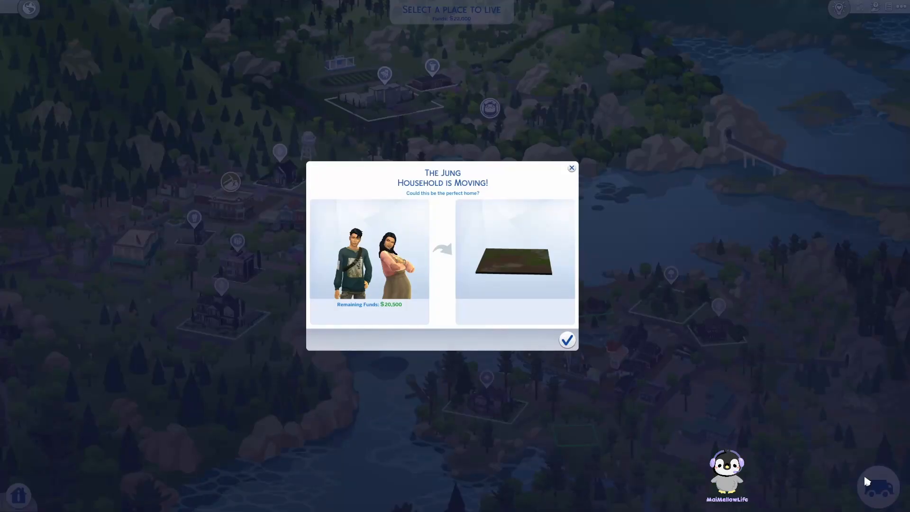
pyautogui.moveTo(820, 404)
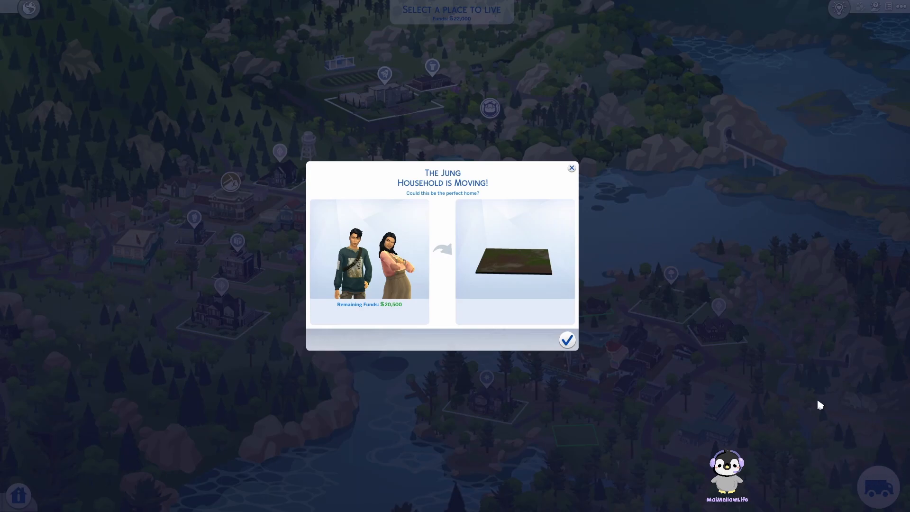
pyautogui.click(566, 339)
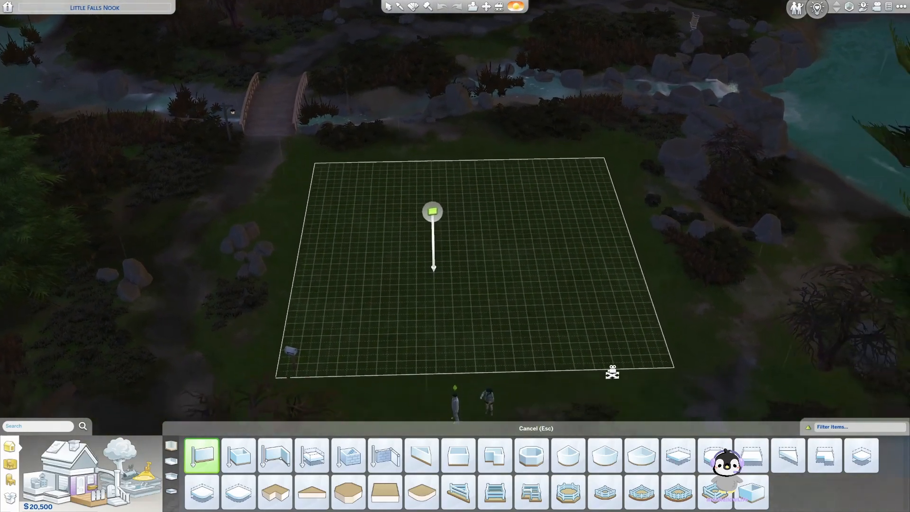
# Place floored rooms on Little Falls Nook and set the lot to Tiny Home Residential.
pyautogui.click(238, 455)
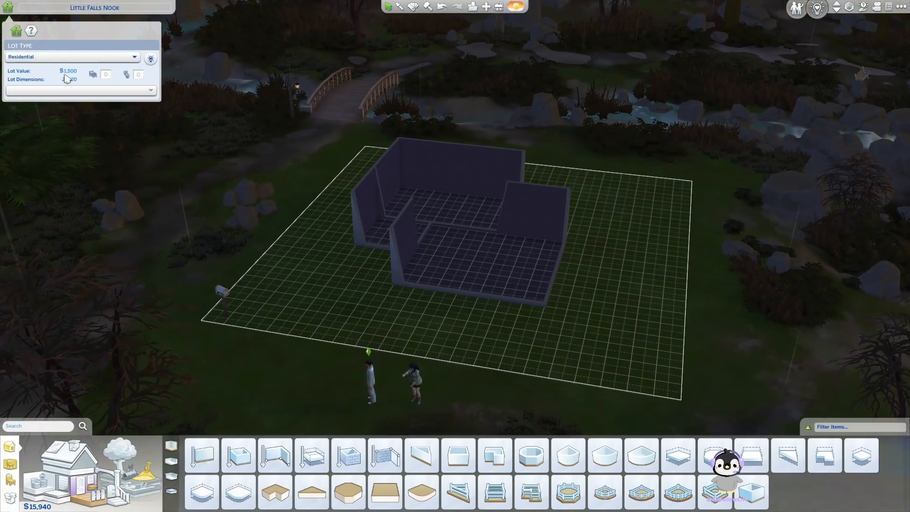
pyautogui.click(72, 57)
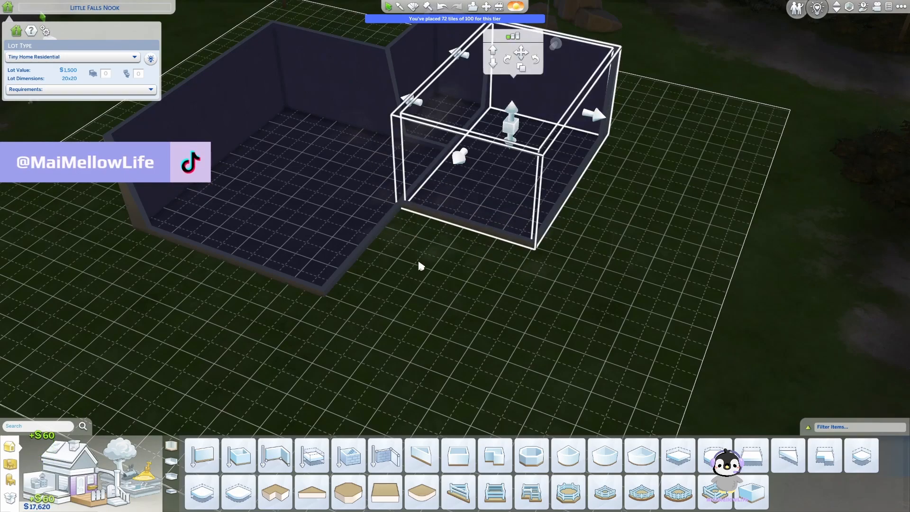
pyautogui.click(274, 456)
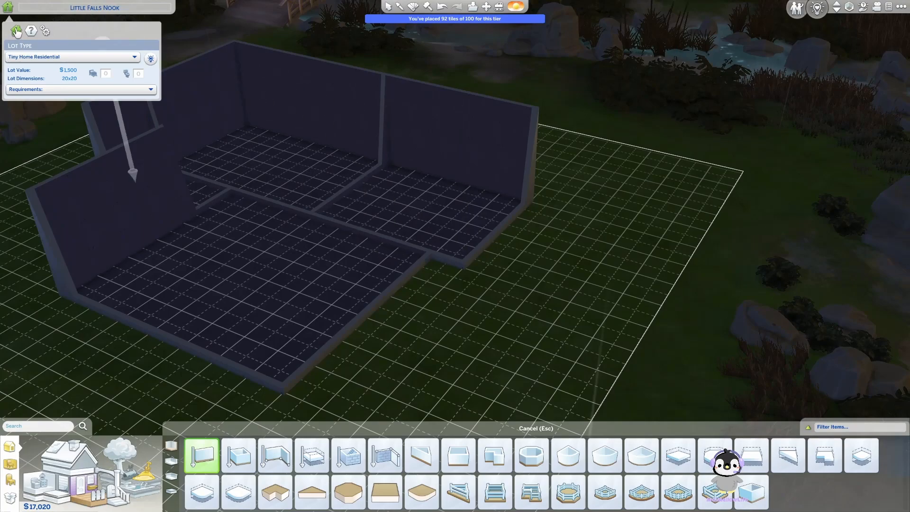
pyautogui.click(72, 56)
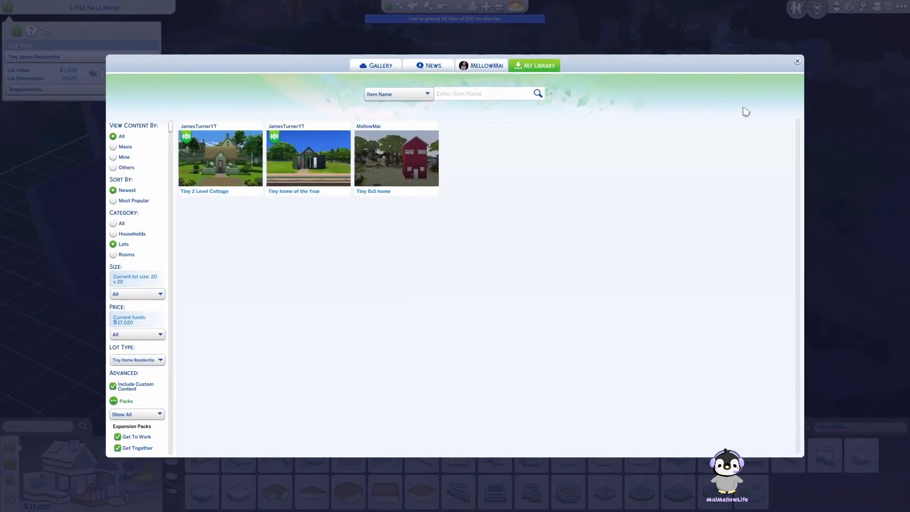
# Close My Library and grow the footprint to 100 tiles for Tier 3.
pyautogui.click(796, 61)
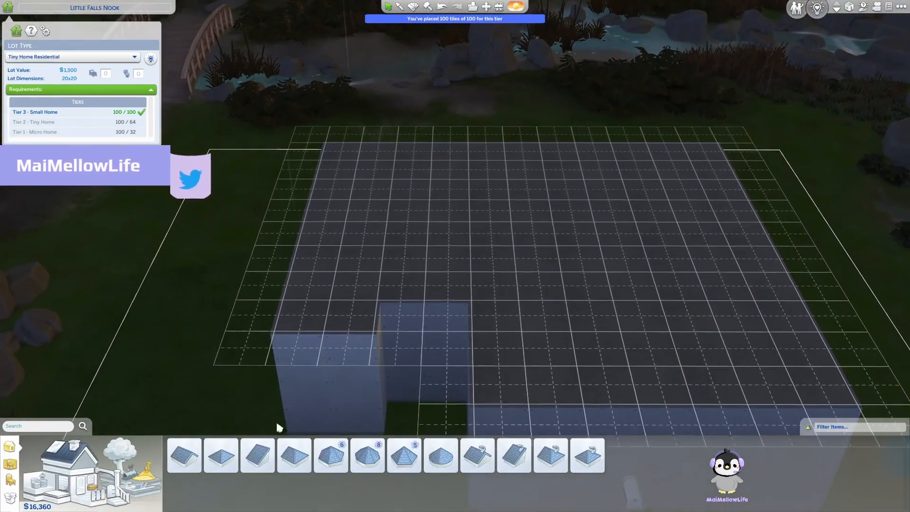
# Put a hip roof over the main block and a gable roof over the front wing.
pyautogui.click(221, 455)
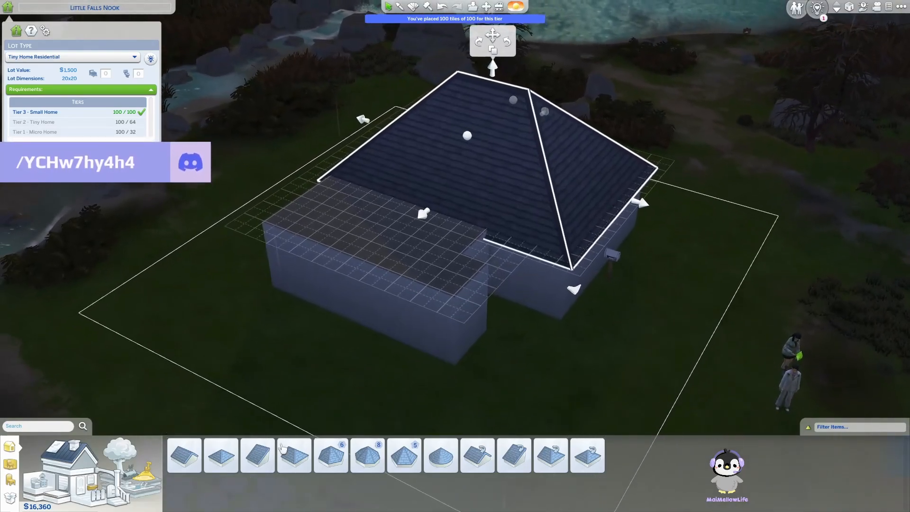
pyautogui.click(257, 455)
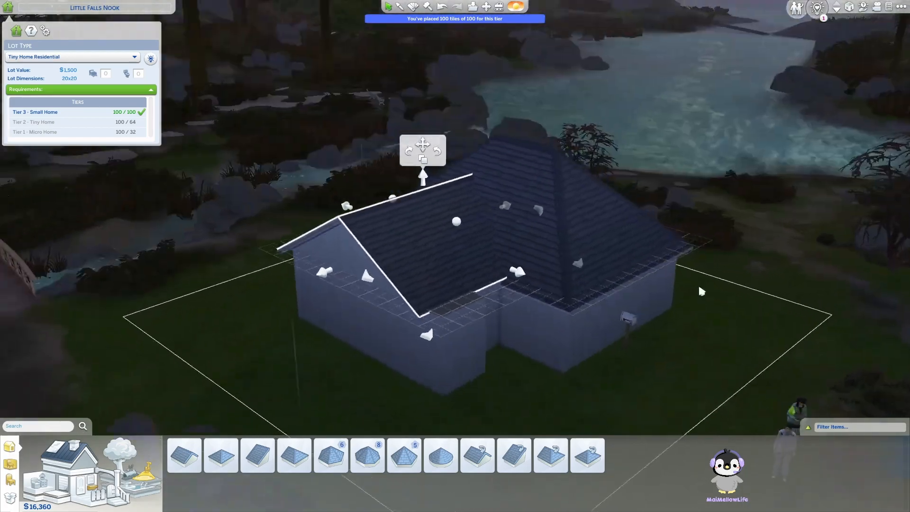
pyautogui.click(183, 455)
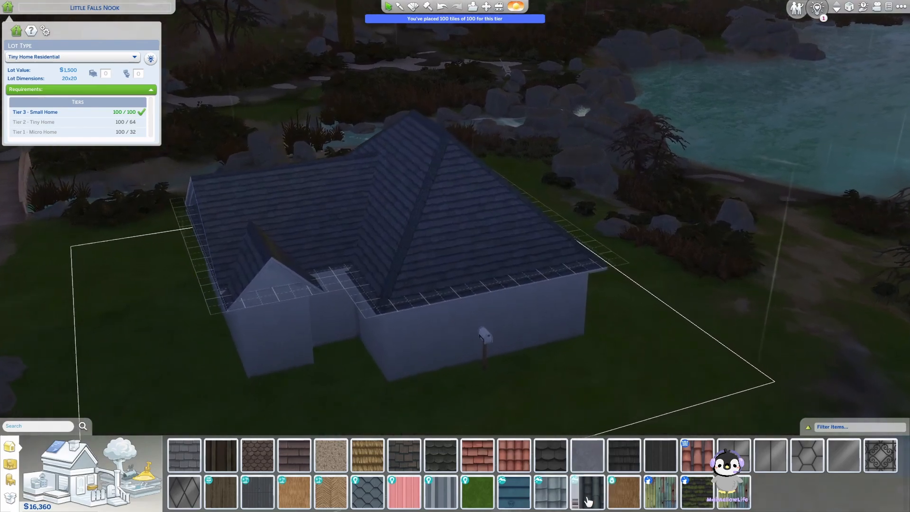
# Filter to Base Game and High School Years, then pick My Own Corrugated Castle roof pattern.
pyautogui.click(832, 427)
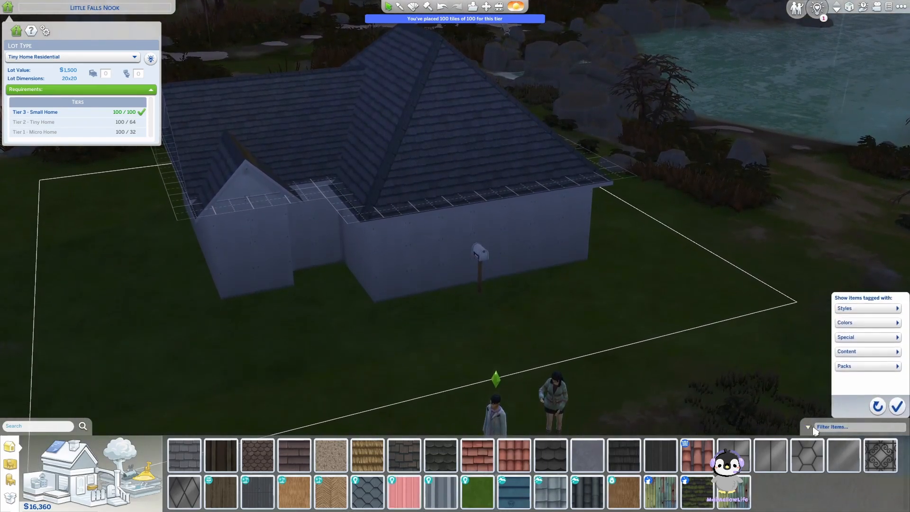
pyautogui.click(844, 365)
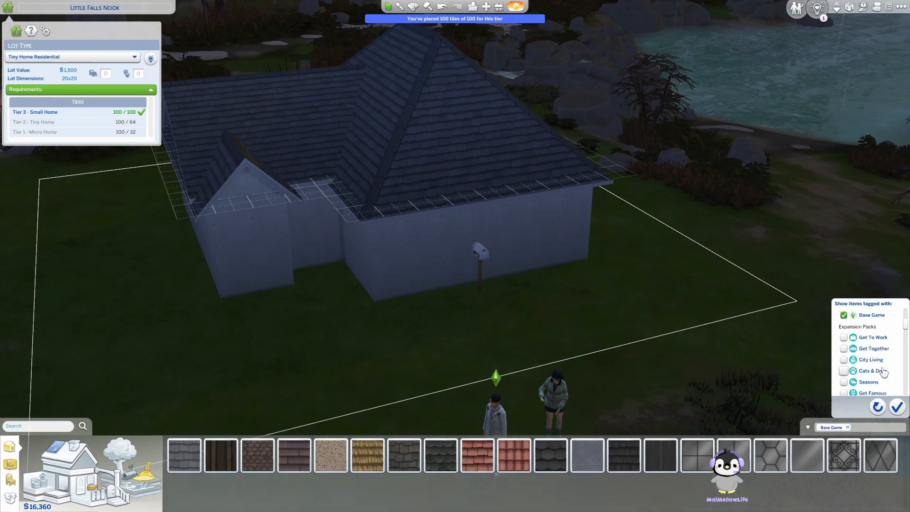
pyautogui.scroll(-3)
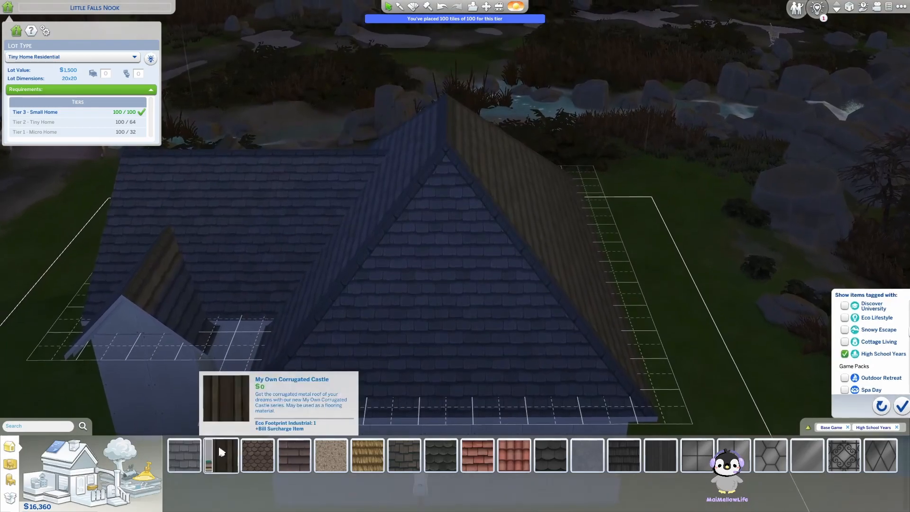
pyautogui.click(258, 454)
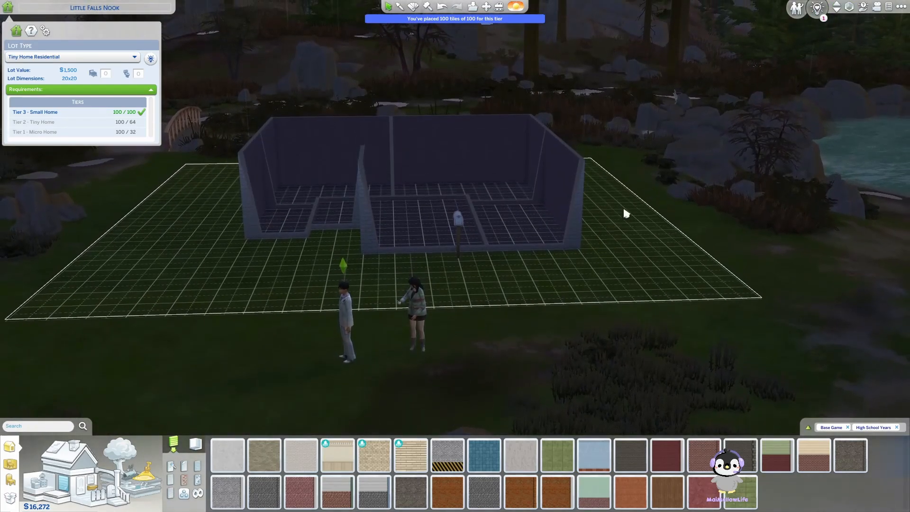
# Place the Gateway to Knowledge glass double doors in the front wall by the mailbox.
pyautogui.scroll(-3)
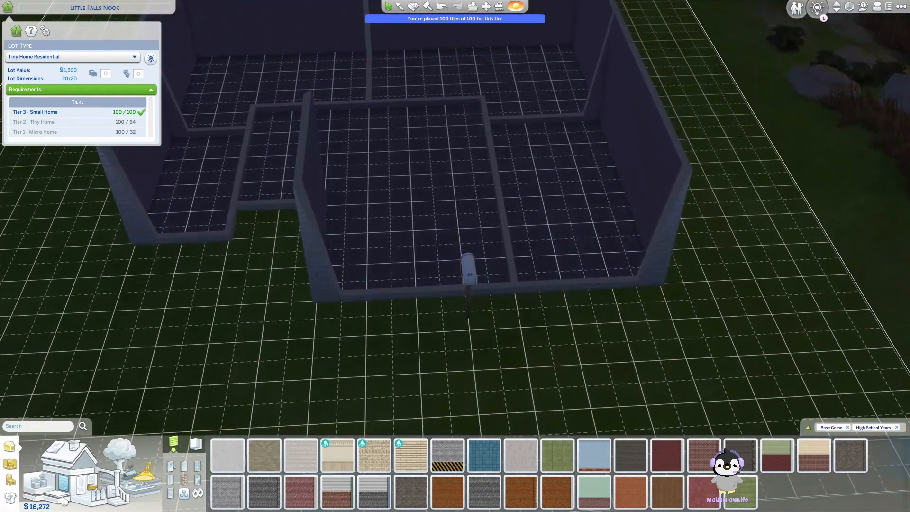
pyautogui.click(171, 477)
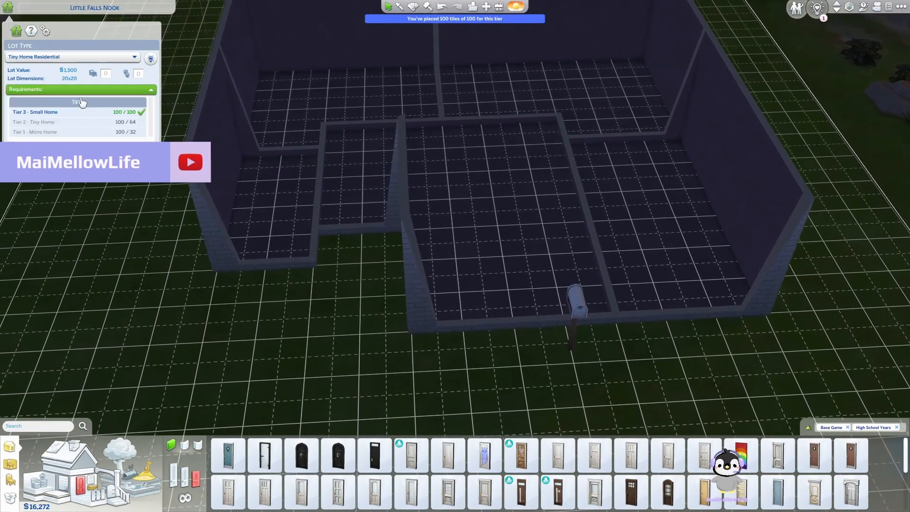
pyautogui.click(72, 56)
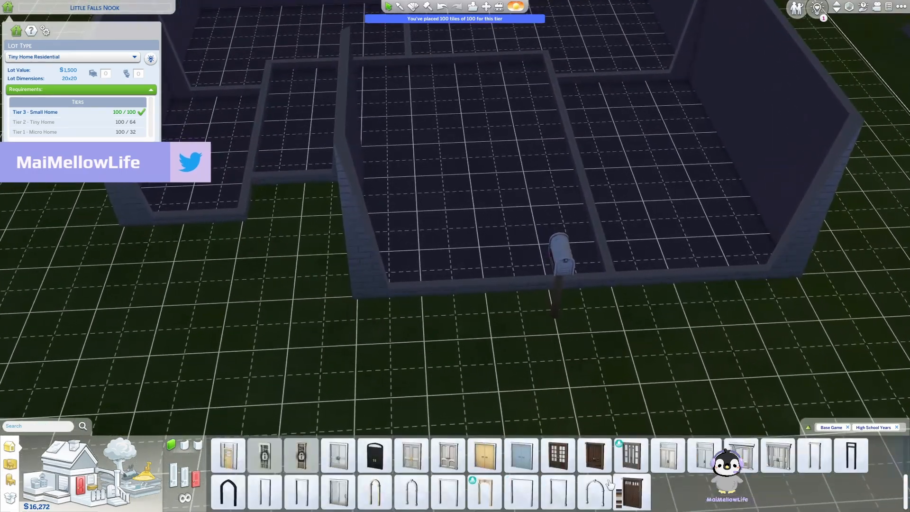
pyautogui.click(483, 493)
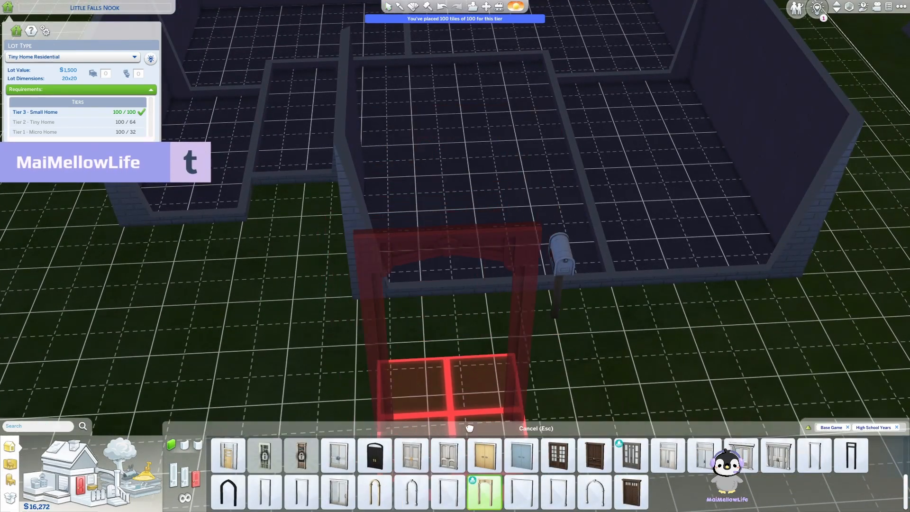
pyautogui.click(629, 455)
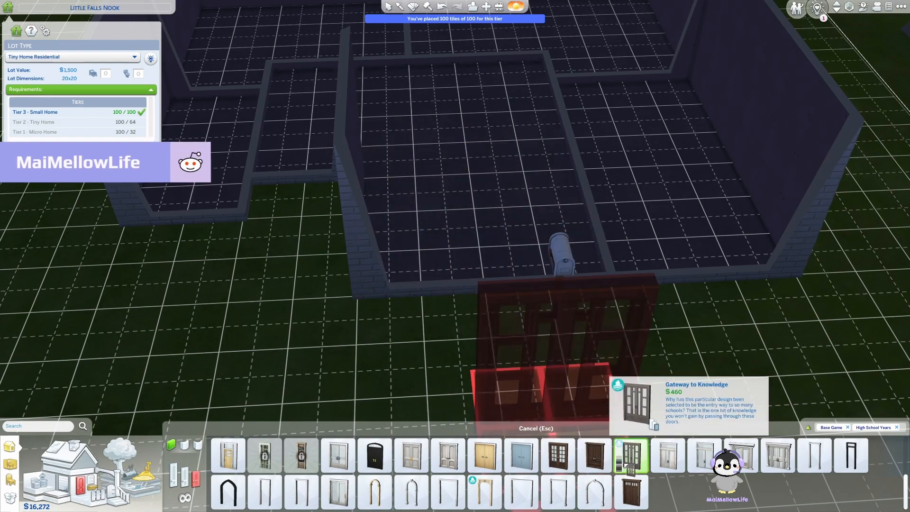
pyautogui.moveTo(383, 359)
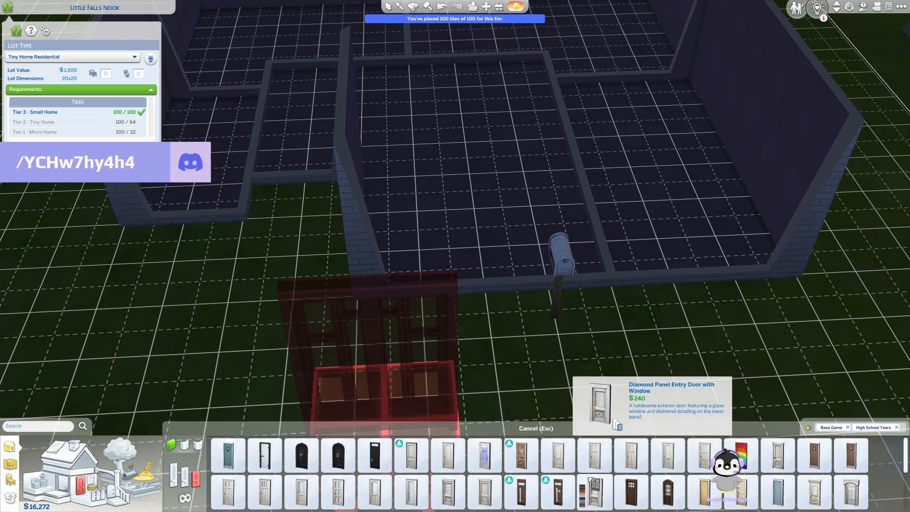
pyautogui.click(411, 454)
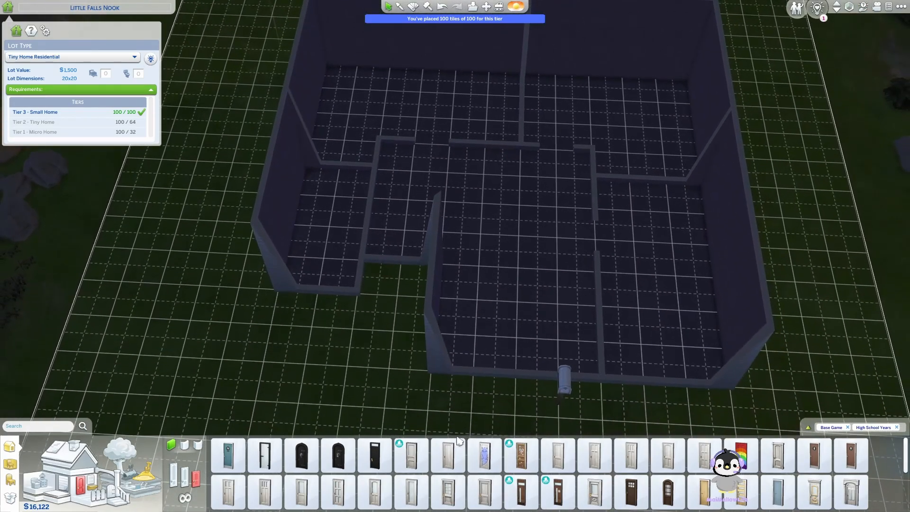
pyautogui.click(410, 454)
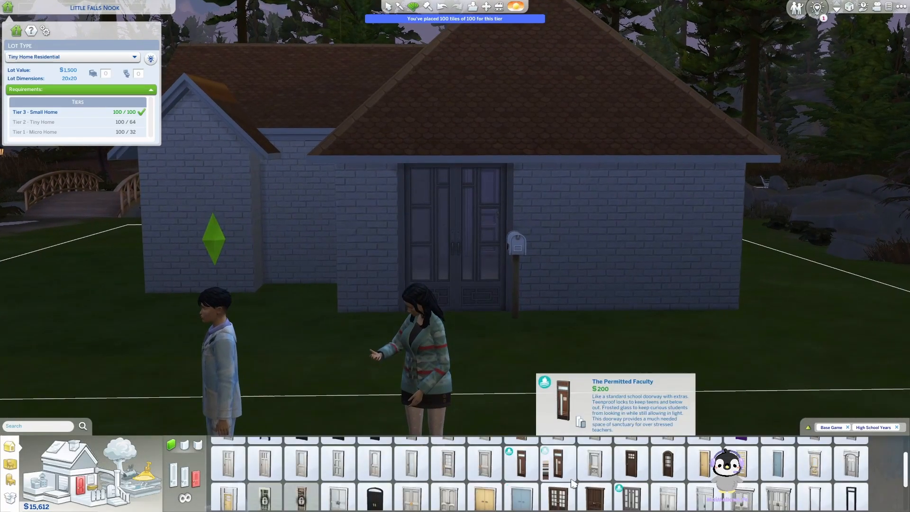
# Try a wide window, then bring up the front doors' colour swatches.
pyautogui.hscroll(-3)
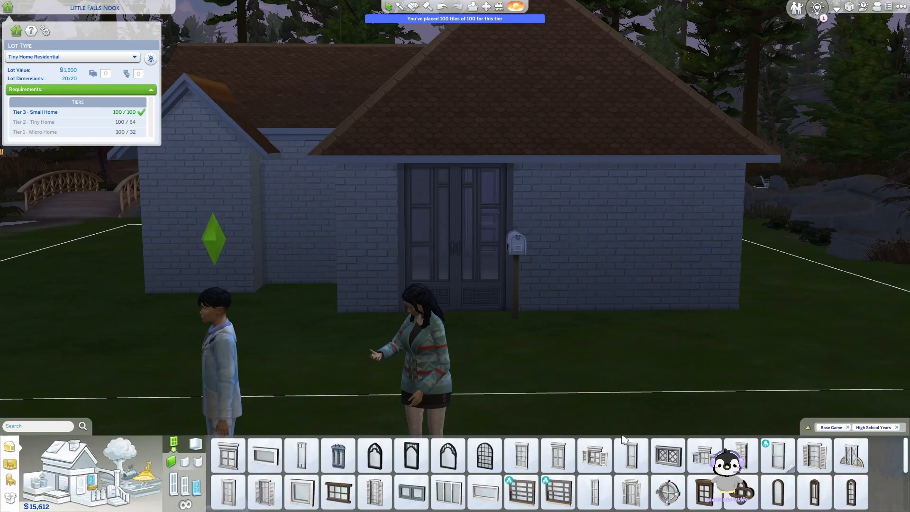
pyautogui.click(520, 492)
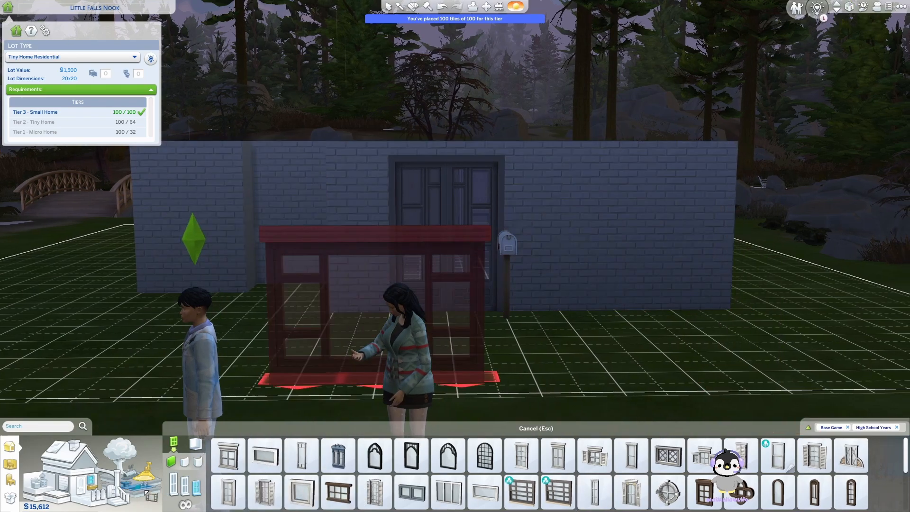
pyautogui.click(672, 228)
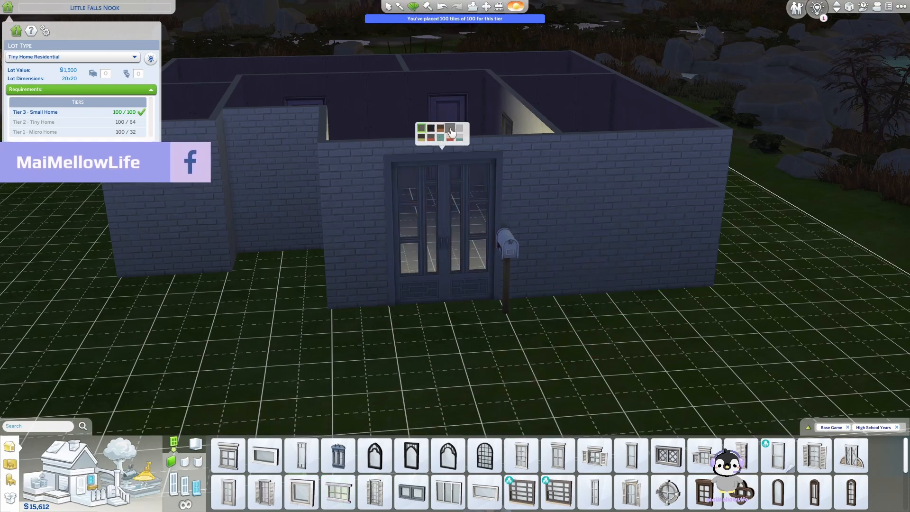
# Give the front doors gold trim and place coloured Tall Order windows on the walls.
pyautogui.click(451, 121)
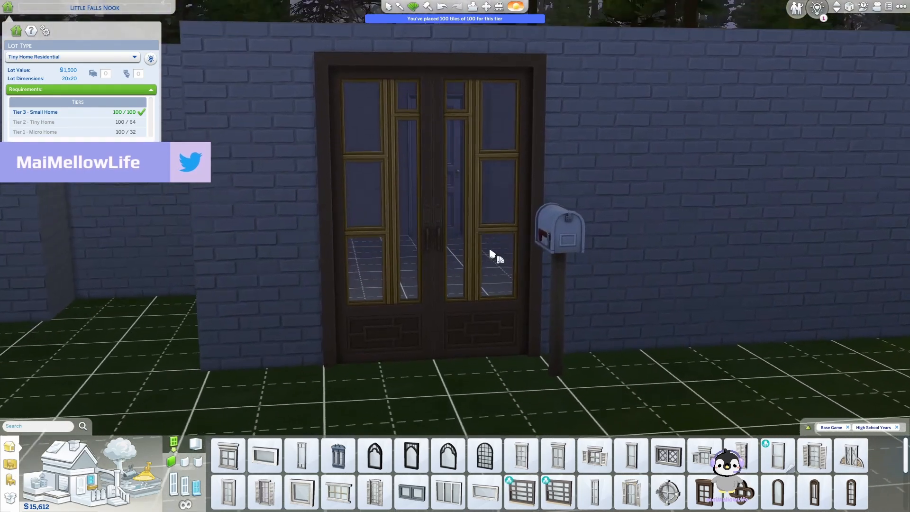
pyautogui.click(375, 492)
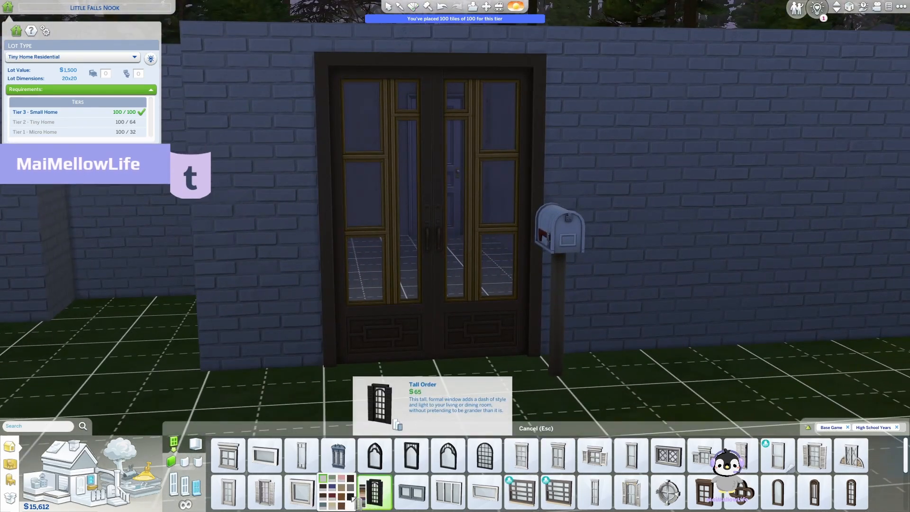
pyautogui.moveTo(749, 178)
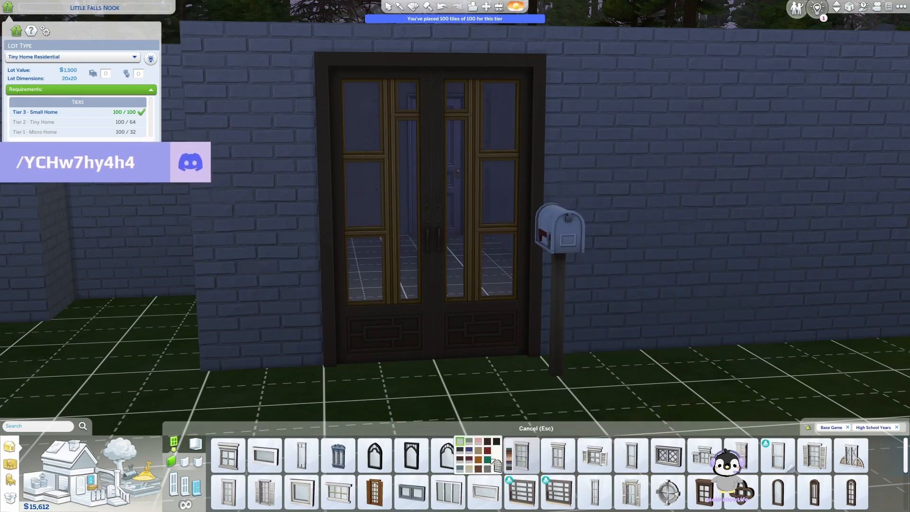
pyautogui.click(520, 455)
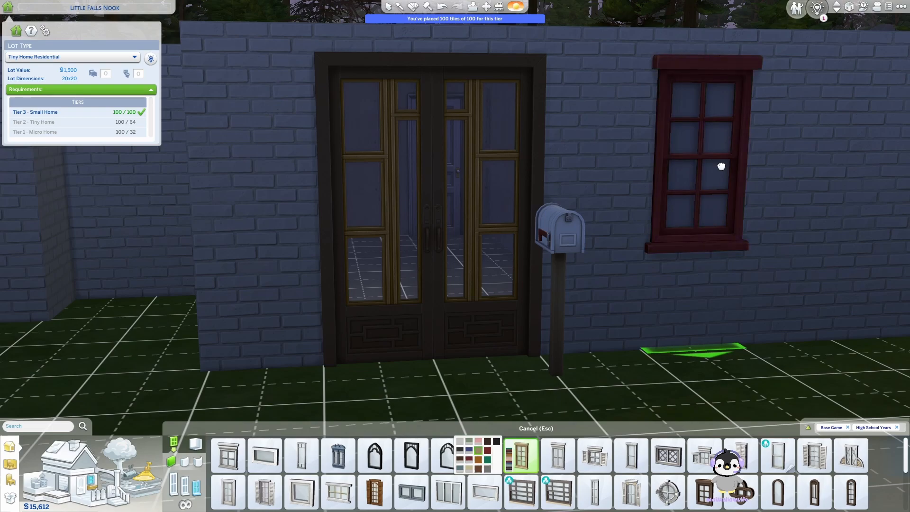
pyautogui.click(850, 454)
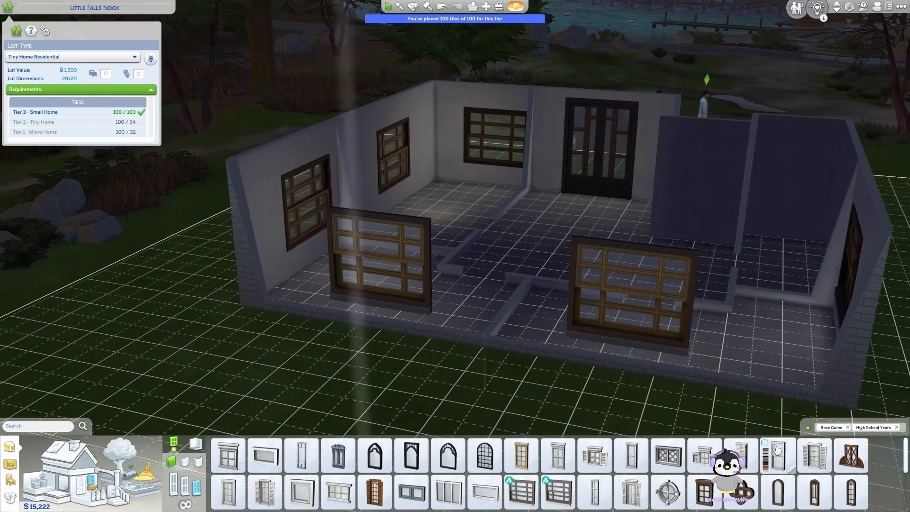
# Place a tall double-hung sash window on the side brick wall and recolour it dark.
pyautogui.click(776, 454)
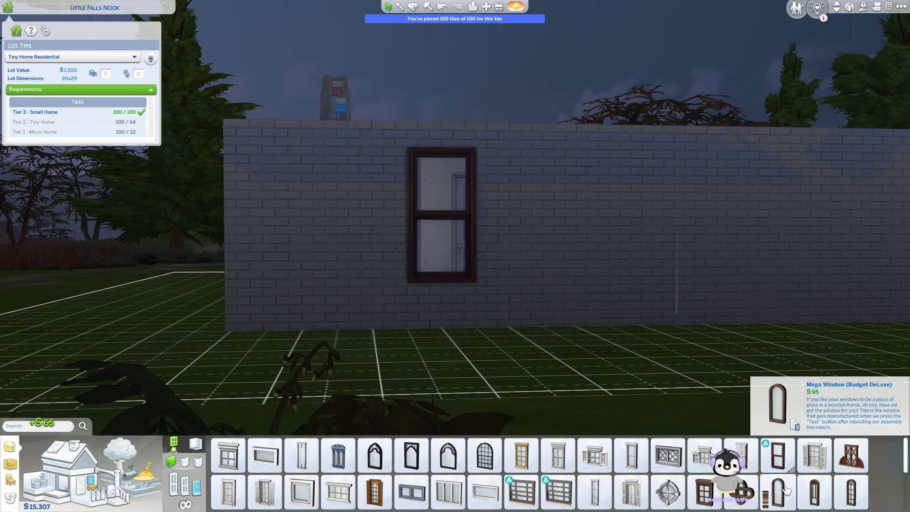
pyautogui.click(777, 491)
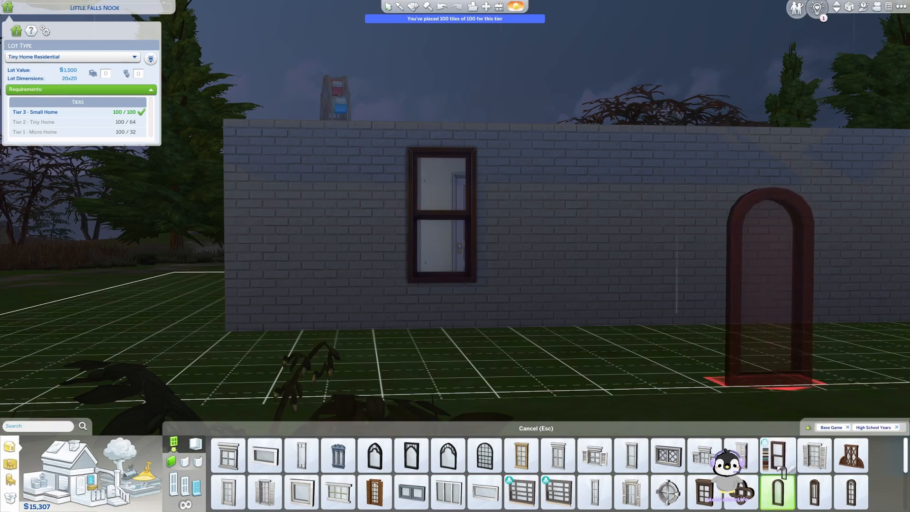
pyautogui.click(543, 211)
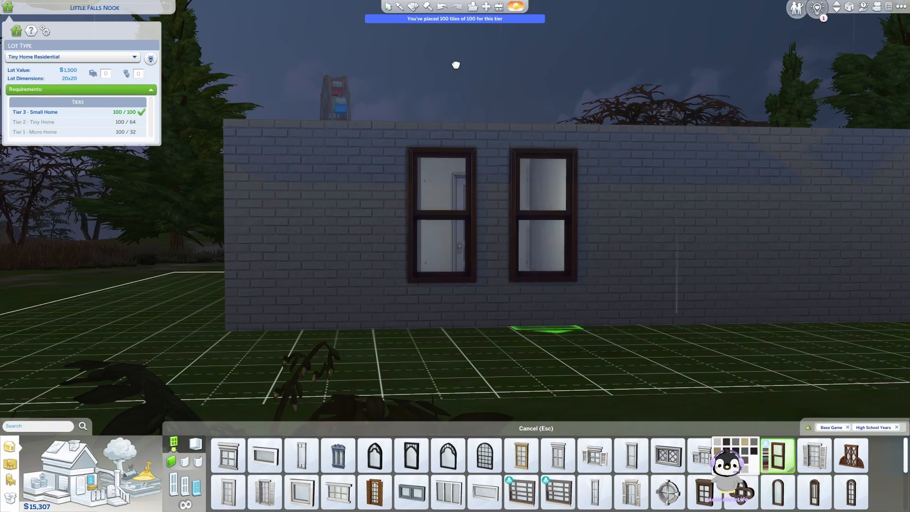
pyautogui.click(442, 214)
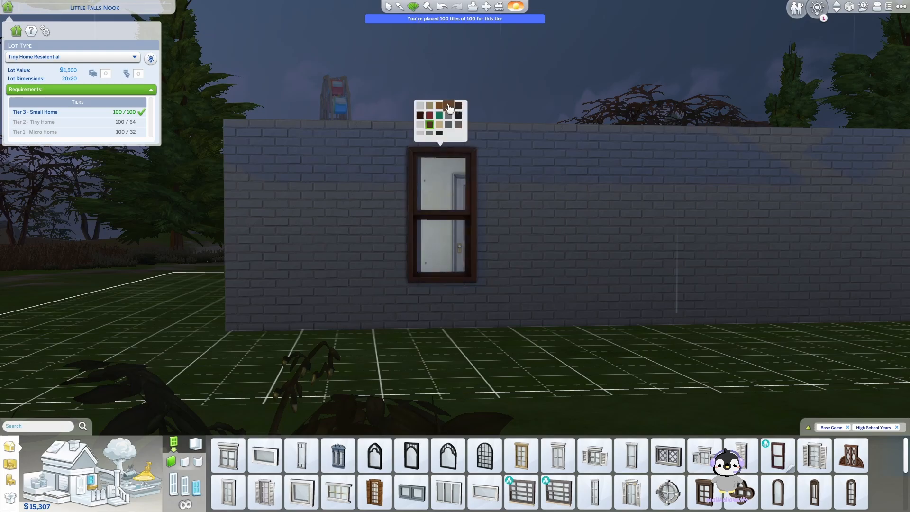
pyautogui.click(458, 107)
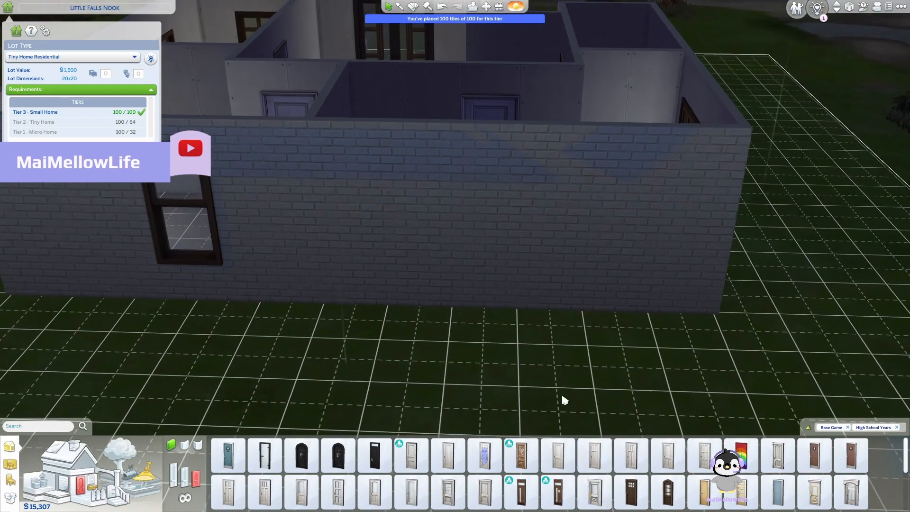
# Place the dark wooden Mega Door (Deluxe) with small panes at the brick wall's right end.
pyautogui.click(520, 491)
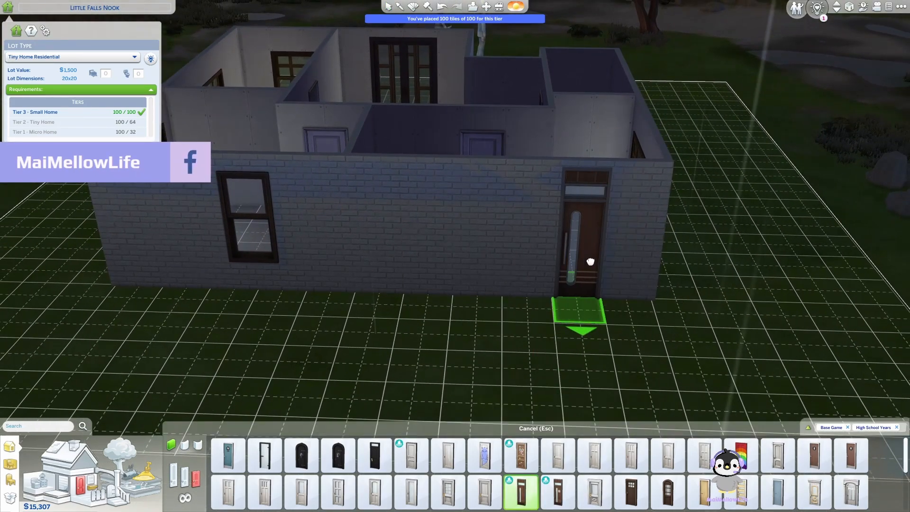
pyautogui.click(580, 238)
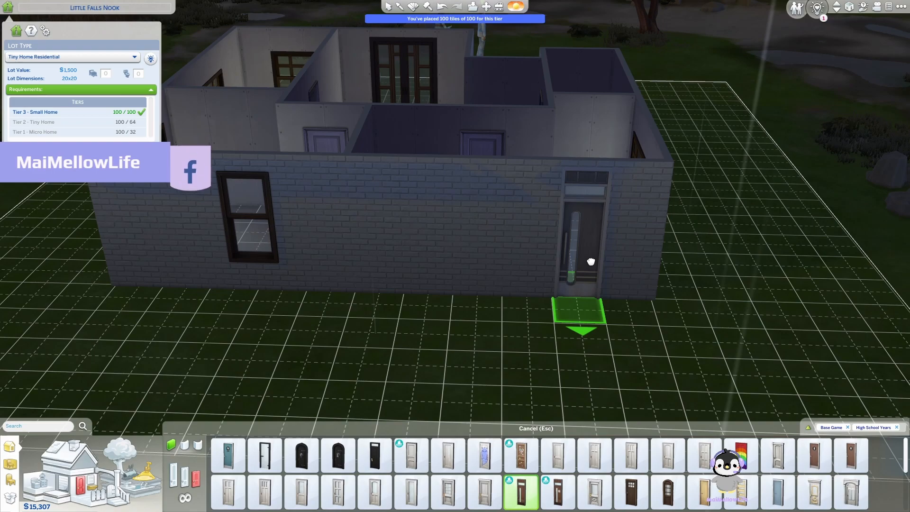
pyautogui.moveTo(557, 494)
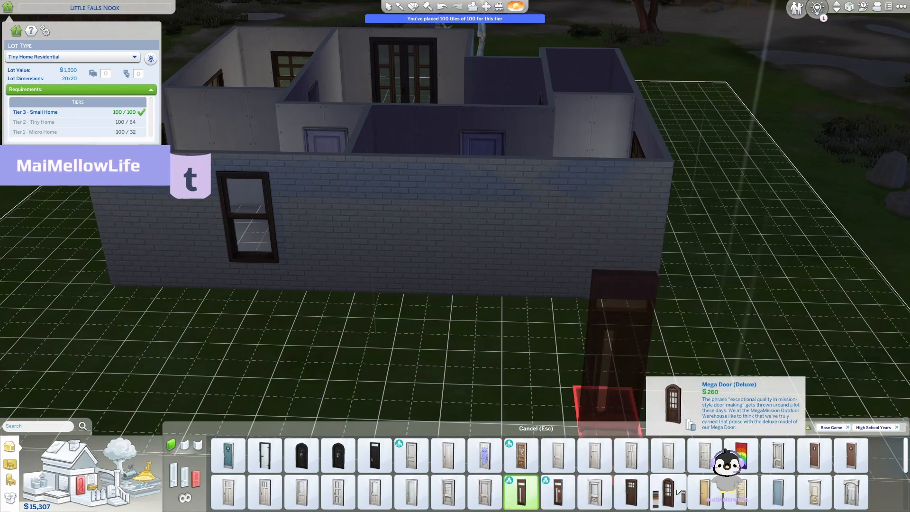
pyautogui.click(612, 319)
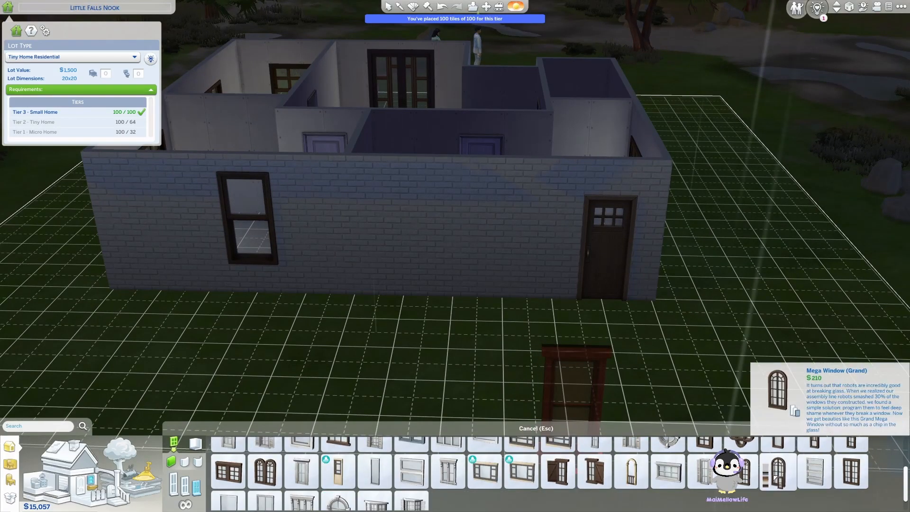
# Try a short awning window style, then bring up the Beds catalog for the bedrooms.
pyautogui.click(300, 463)
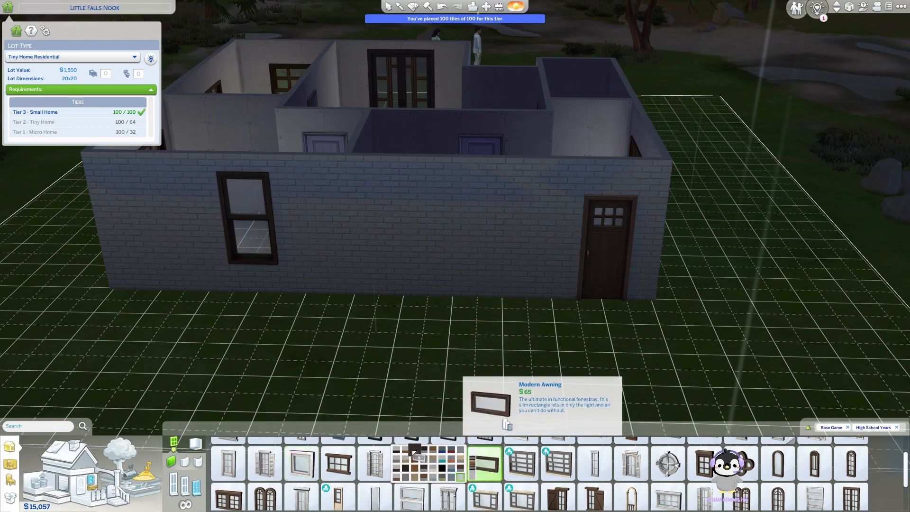
pyautogui.click(476, 203)
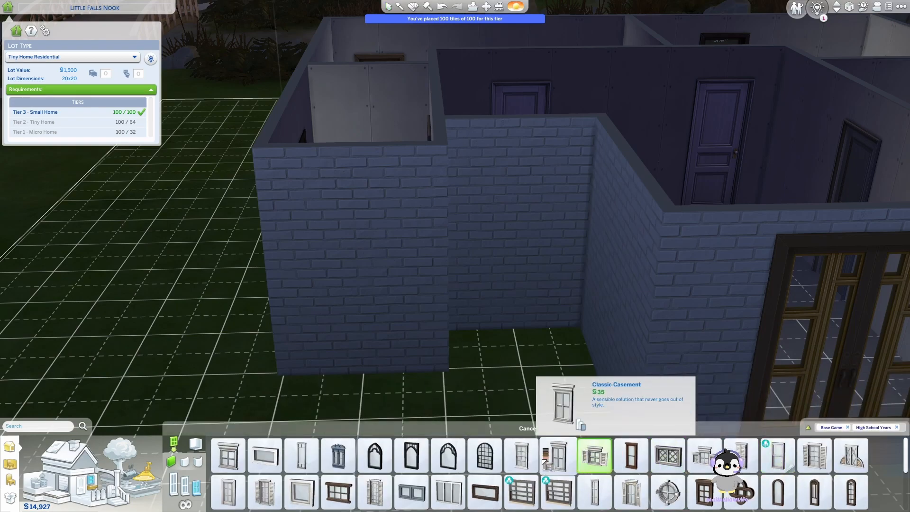
pyautogui.click(521, 455)
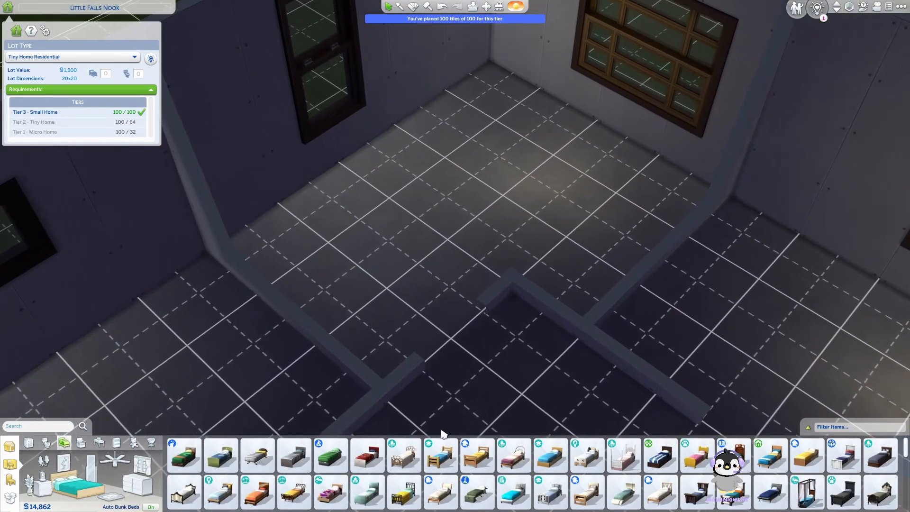
pyautogui.moveTo(623, 455)
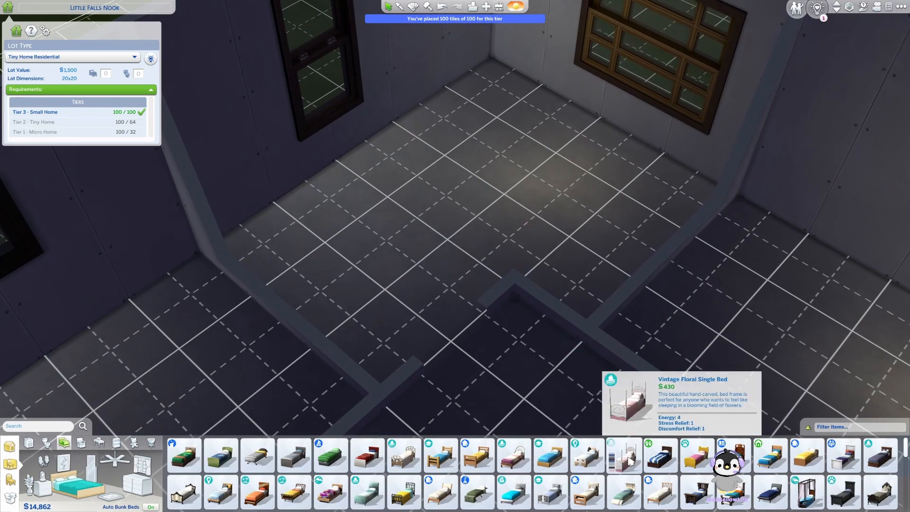
# Place a metal-framed single bed with floral blanket against the wall under the window.
pyautogui.click(624, 454)
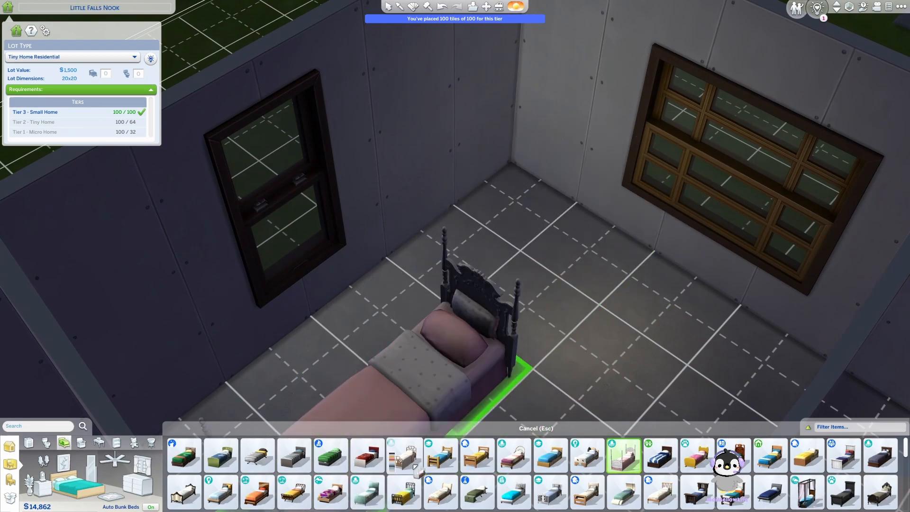
pyautogui.click(403, 455)
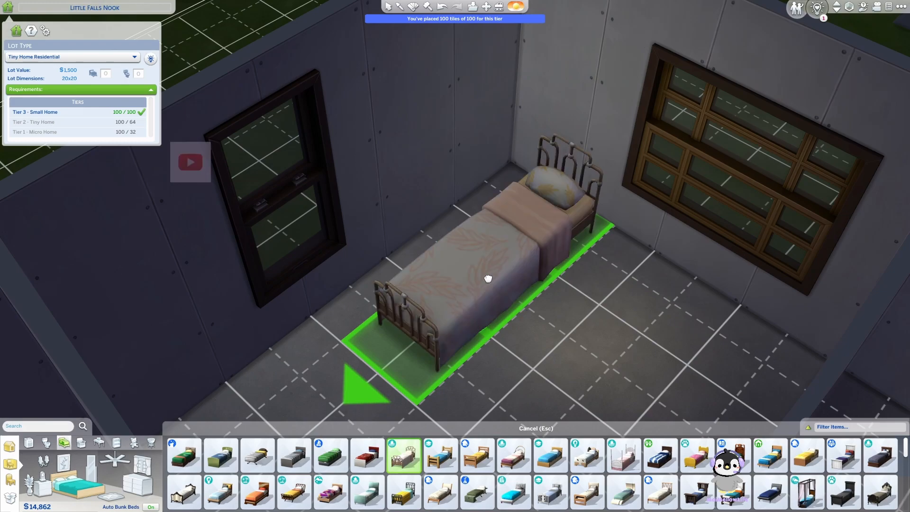
pyautogui.click(488, 278)
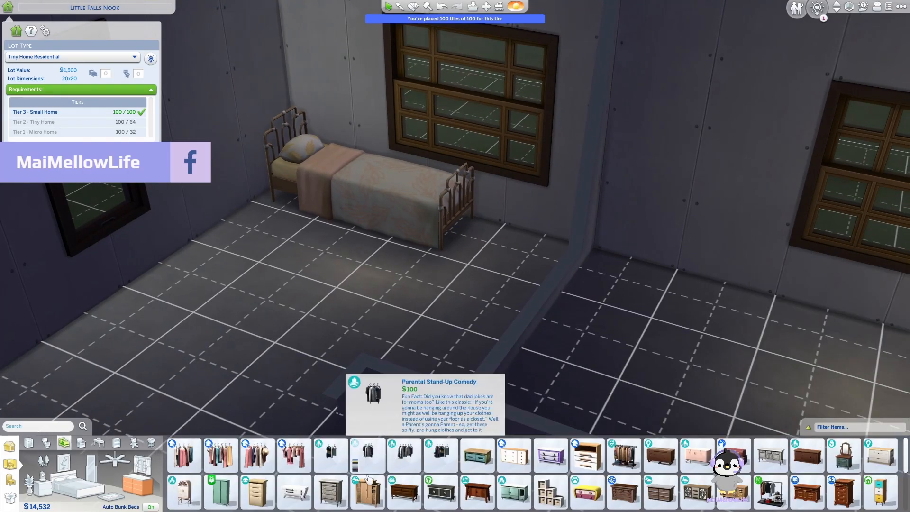
# Filter to Base Game items, then place a lilac dresser and a full-length mirror by the bed.
pyautogui.click(832, 427)
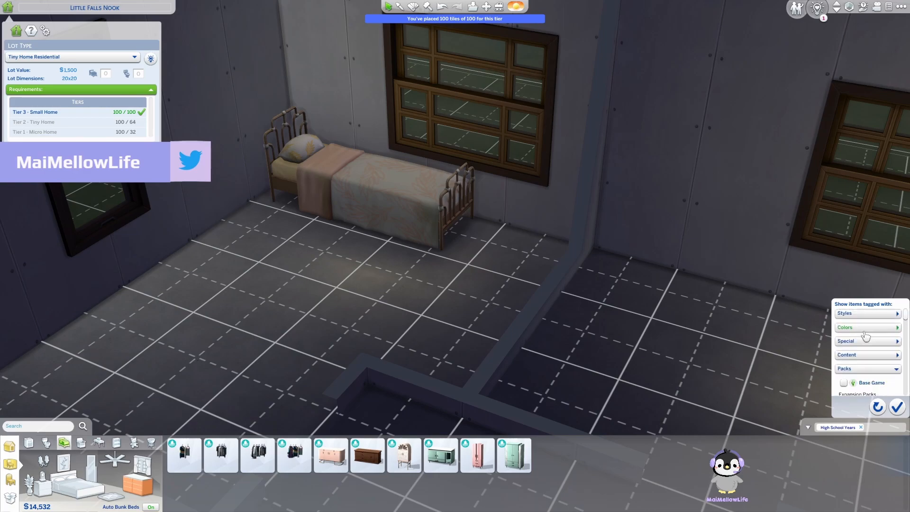
pyautogui.click(843, 382)
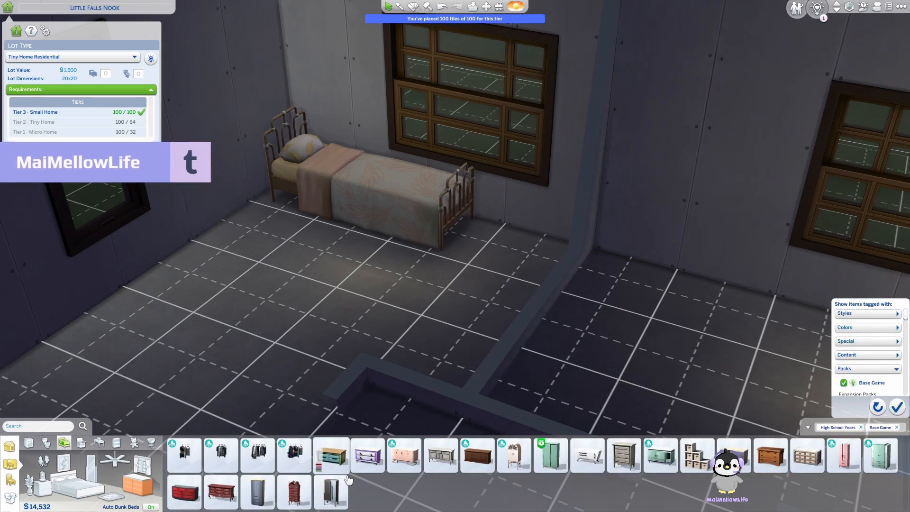
pyautogui.click(403, 455)
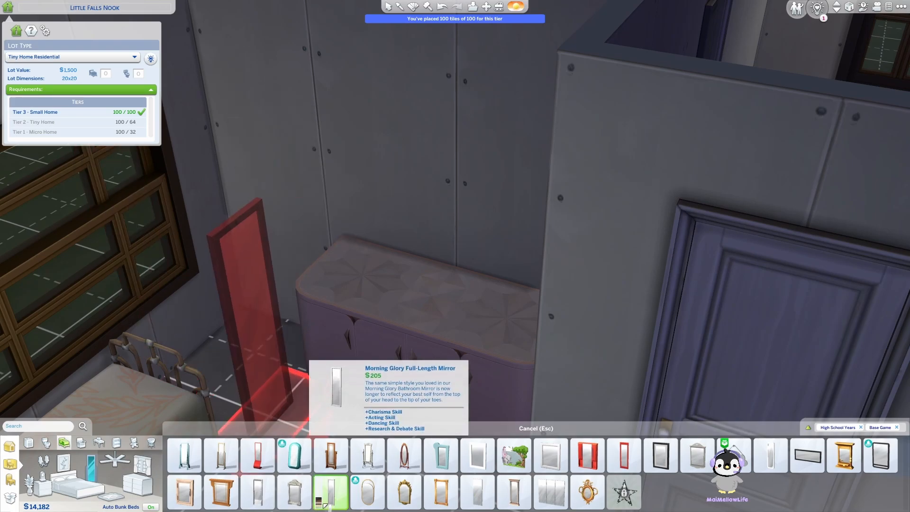
pyautogui.moveTo(184, 455)
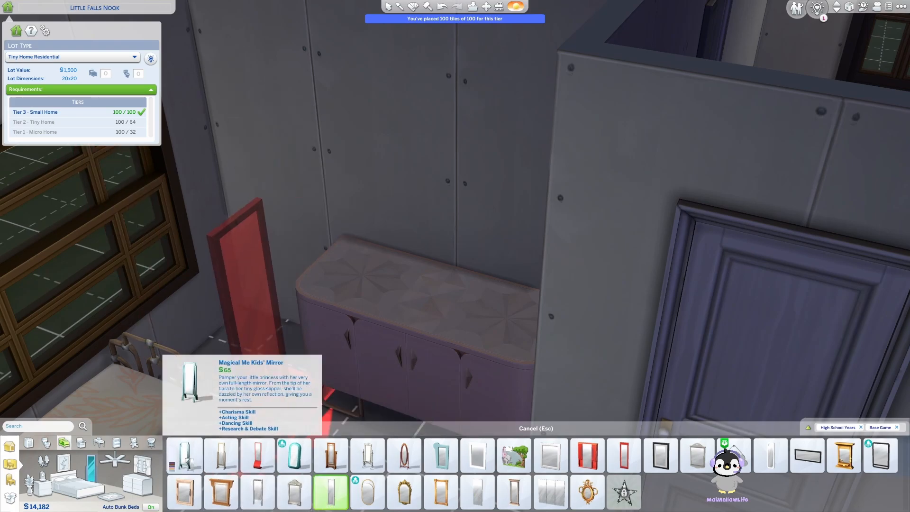
pyautogui.click(184, 454)
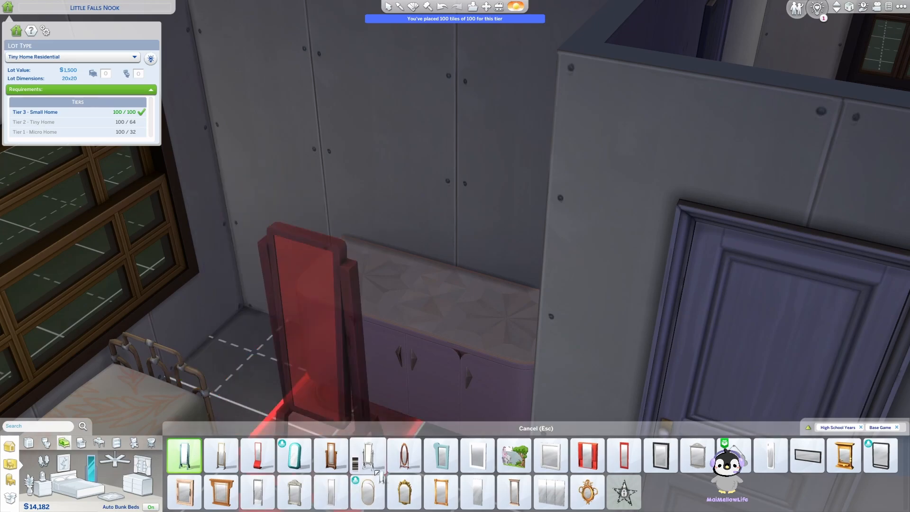
pyautogui.moveTo(331, 455)
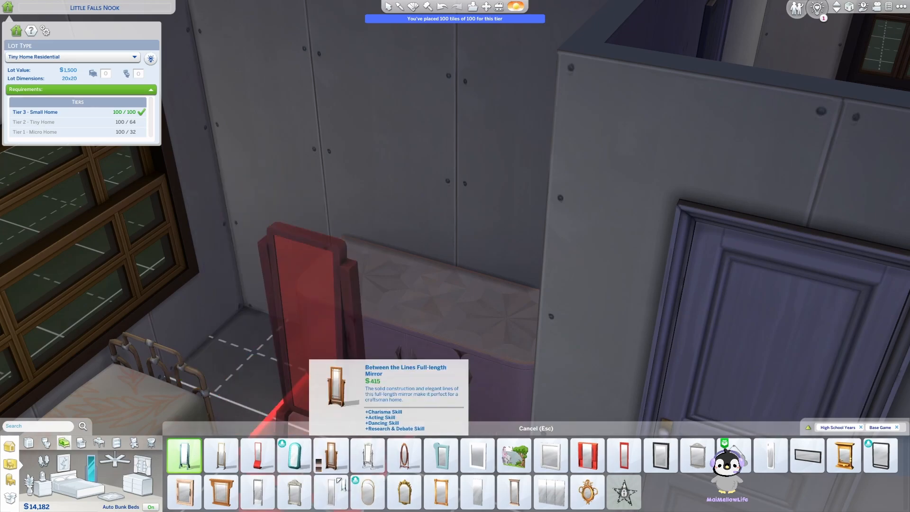
pyautogui.click(257, 492)
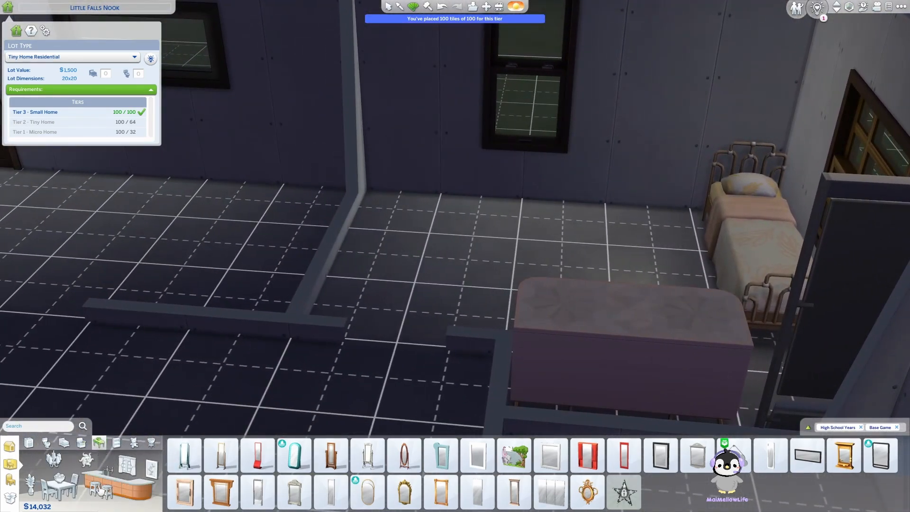
# Browse Desks and pick up the classroom desk for placing.
pyautogui.click(116, 443)
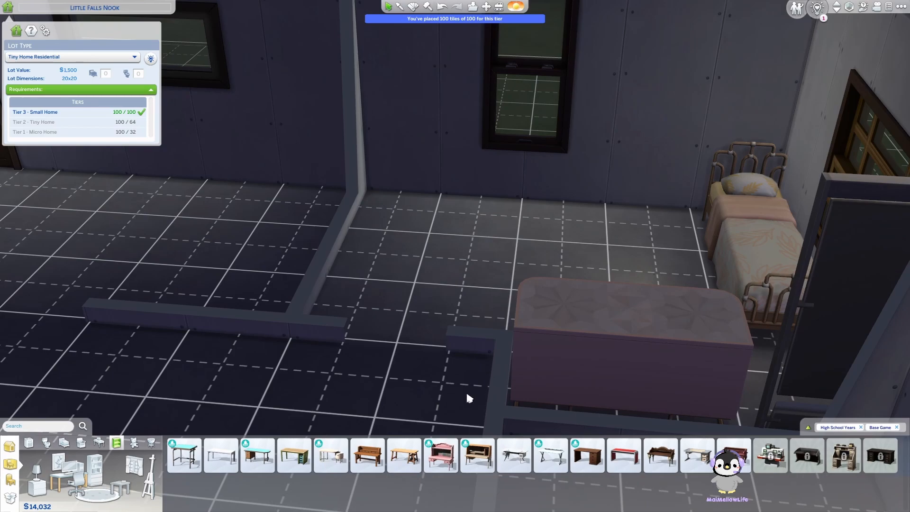
pyautogui.moveTo(184, 454)
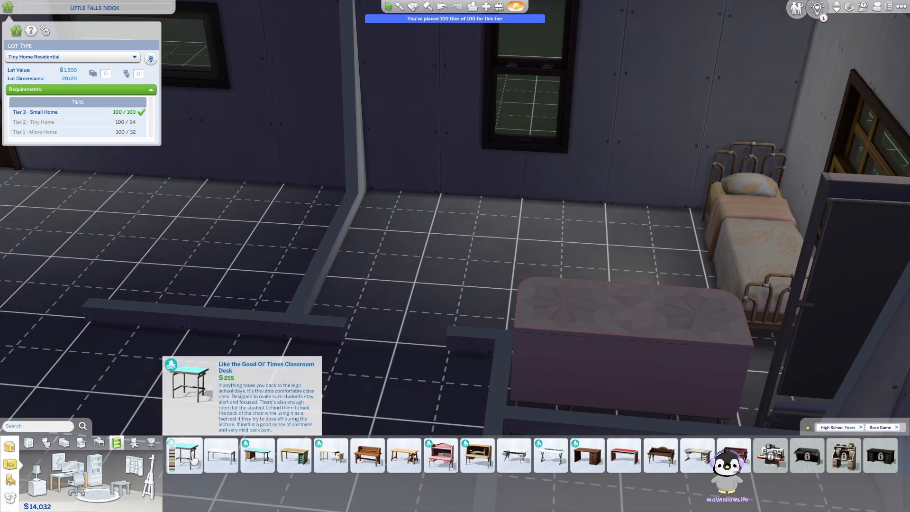
pyautogui.click(185, 455)
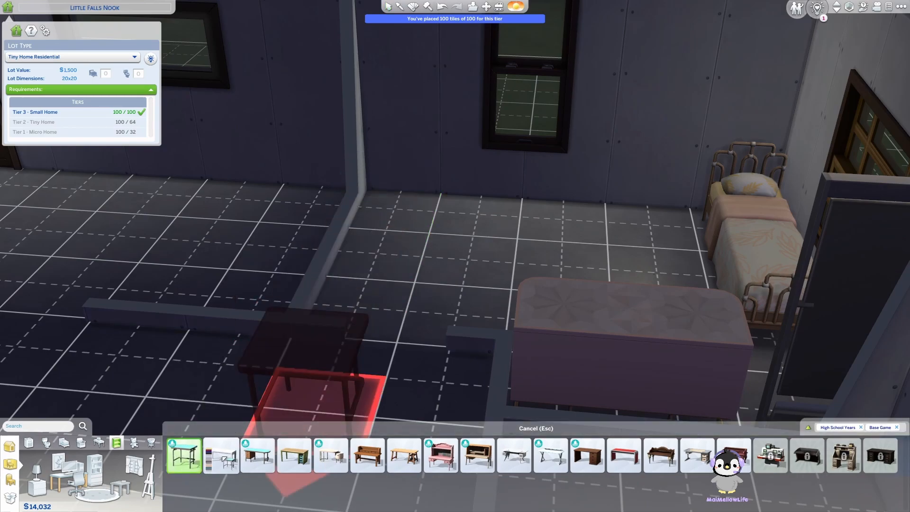
pyautogui.moveTo(257, 455)
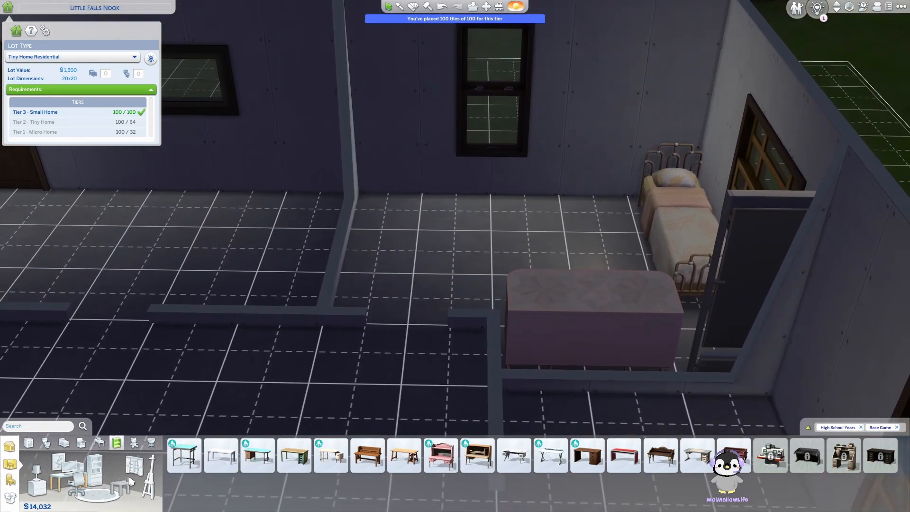
# Place a dark double bed with a purple athletic-print blanket, plus a wardrobe by the dresser.
pyautogui.click(81, 442)
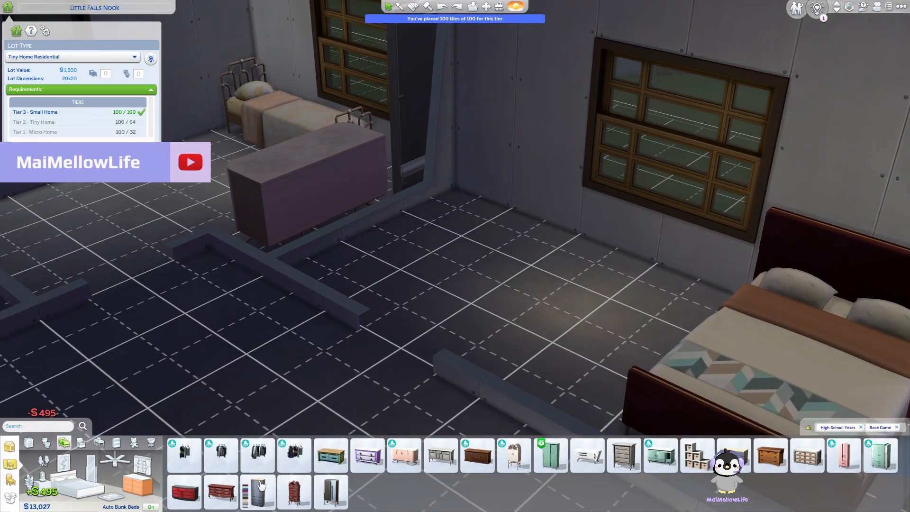
pyautogui.click(403, 455)
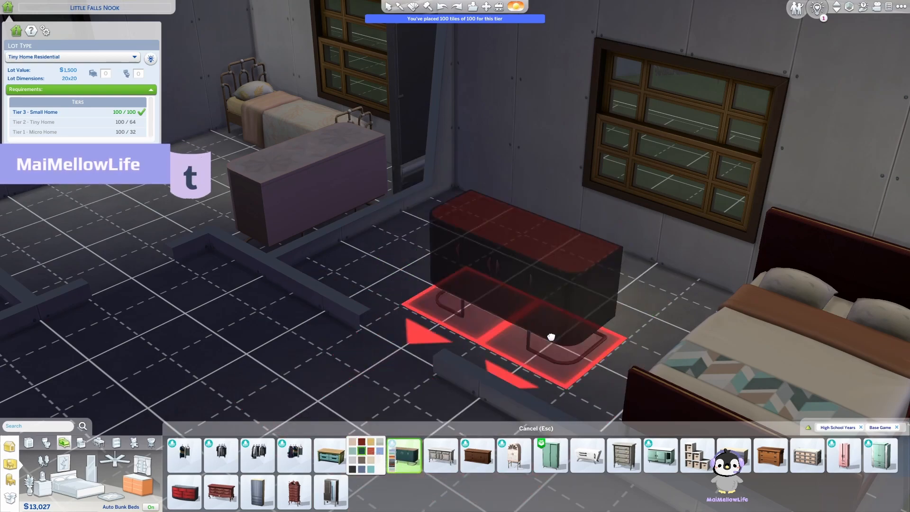
pyautogui.click(586, 455)
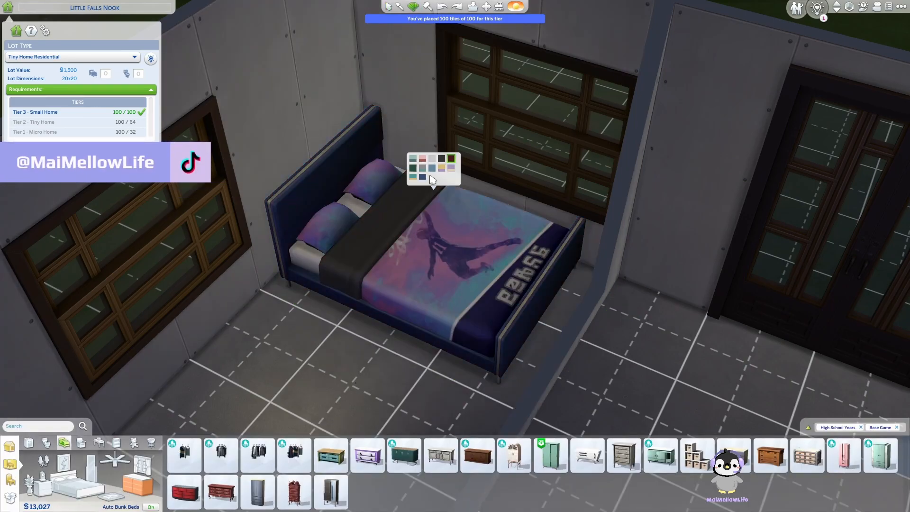
pyautogui.click(431, 160)
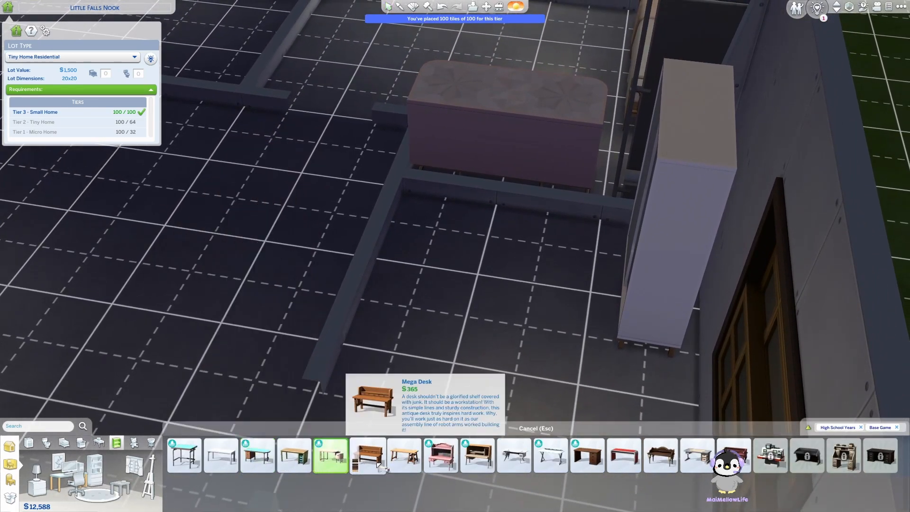
# Place the Mega Desk beside the lilac dresser with an office chair.
pyautogui.click(221, 455)
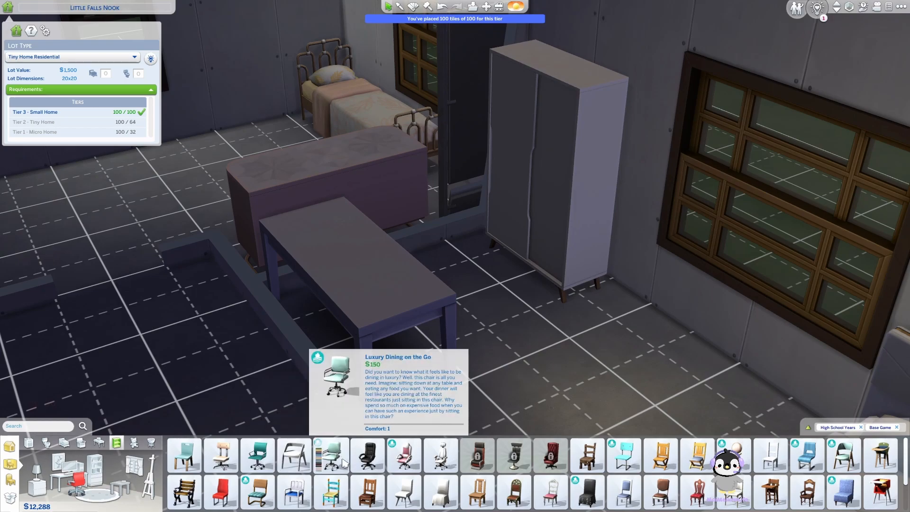
pyautogui.click(331, 455)
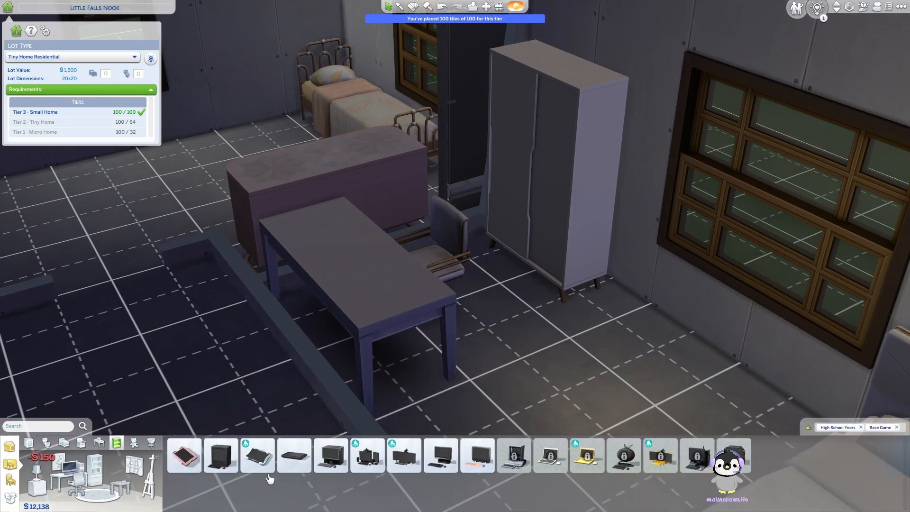
pyautogui.moveTo(330, 455)
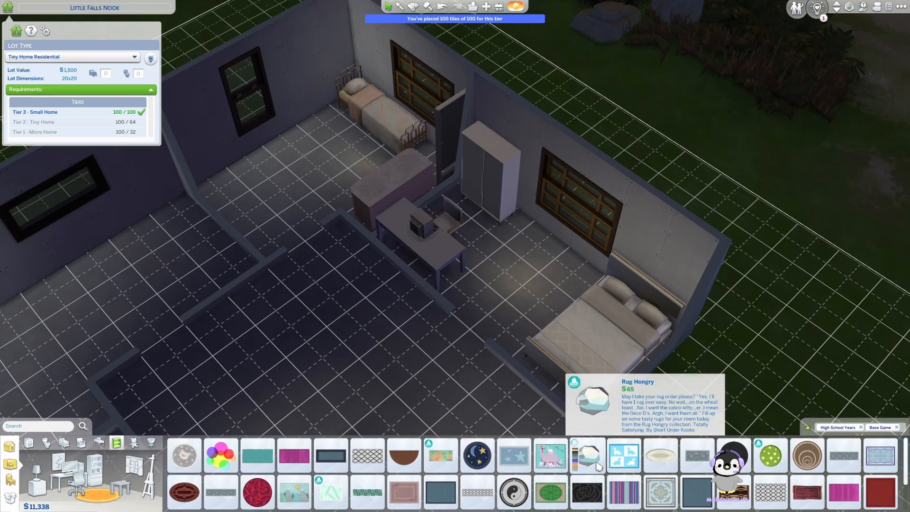
# Lay a pale rug beside the single bed and the Reliable Rug by the double bed.
pyautogui.click(587, 454)
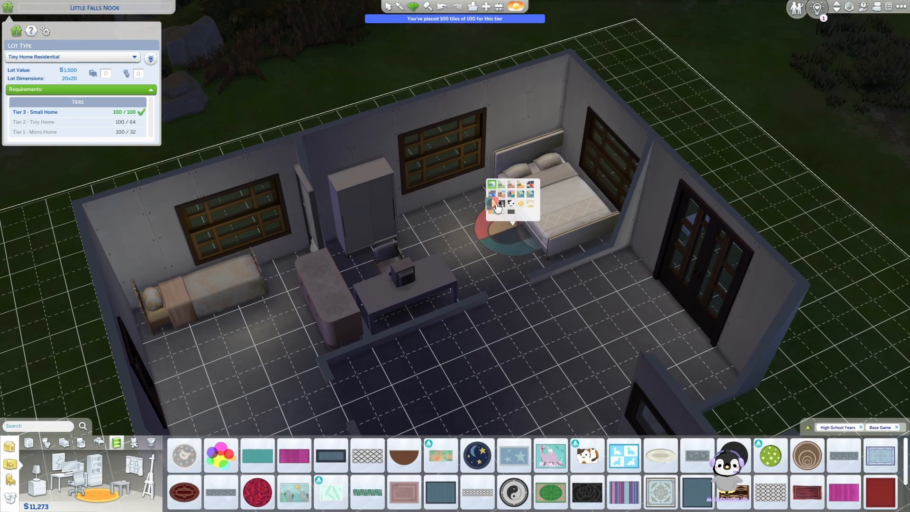
pyautogui.click(496, 204)
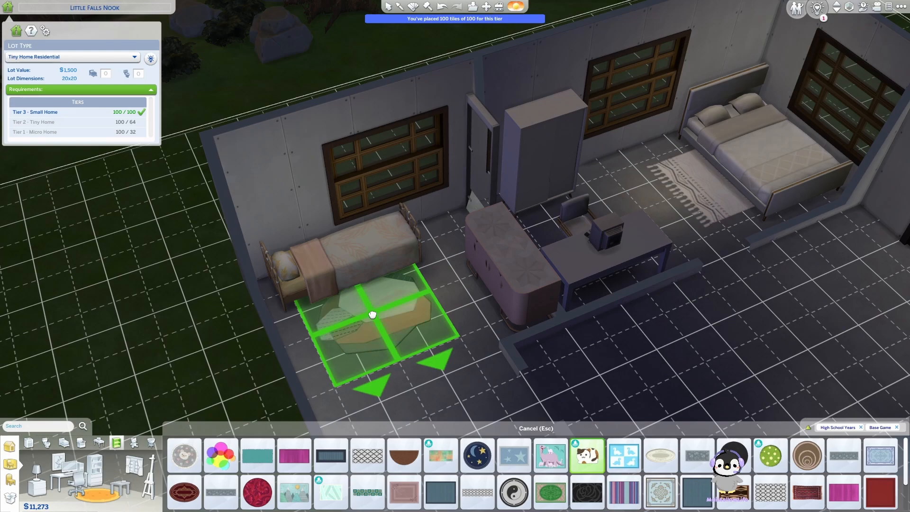
pyautogui.click(372, 314)
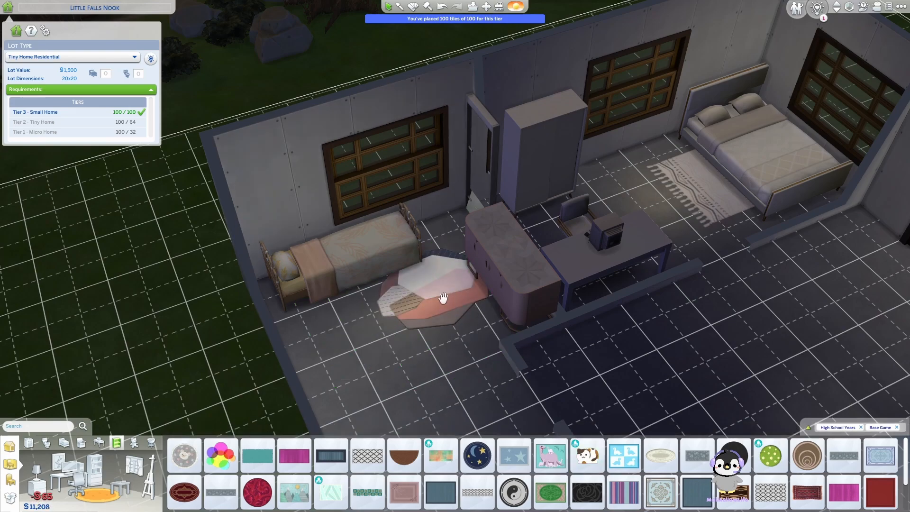
pyautogui.click(442, 295)
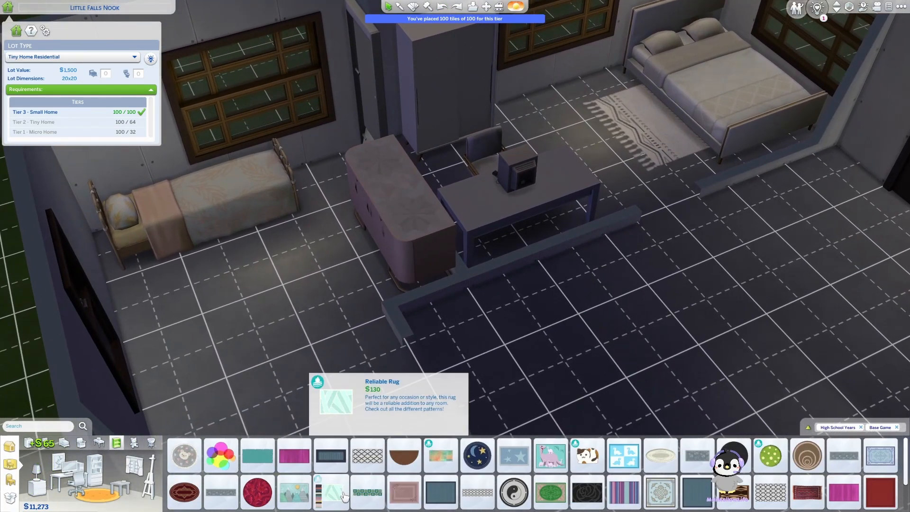
pyautogui.click(331, 492)
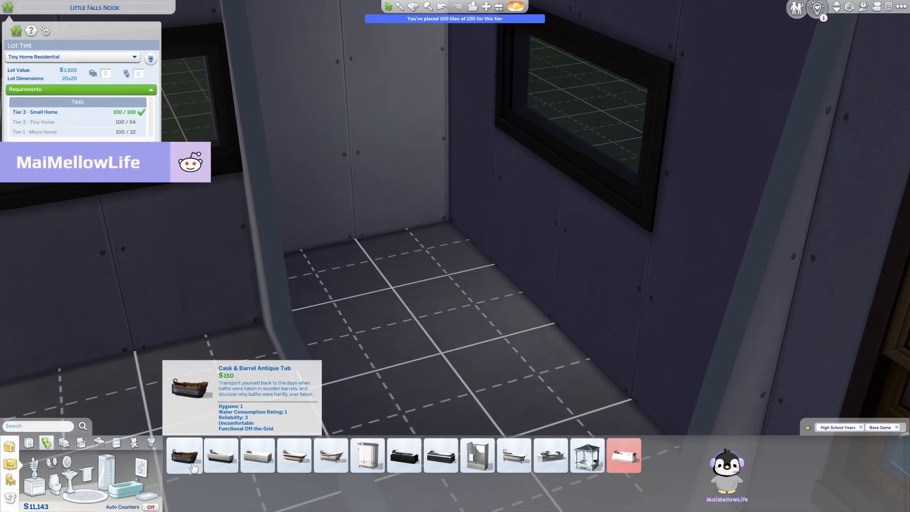
pyautogui.moveTo(122, 473)
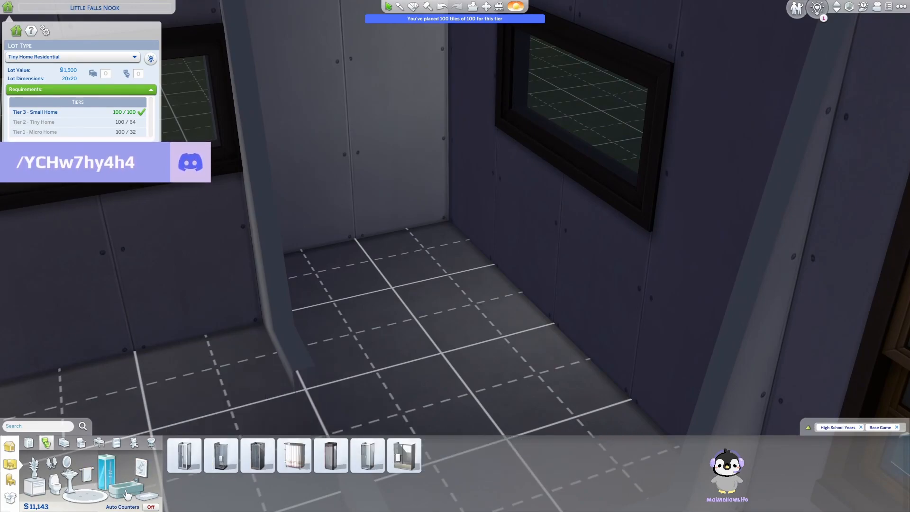
# Add a glass shower stall, a toilet against the wall, and a hanging robe on the wall.
pyautogui.click(184, 455)
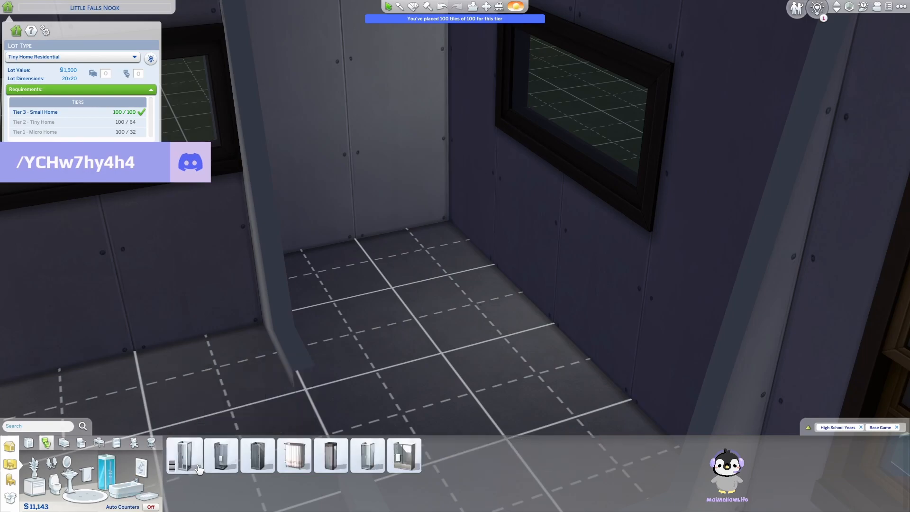
pyautogui.click(184, 455)
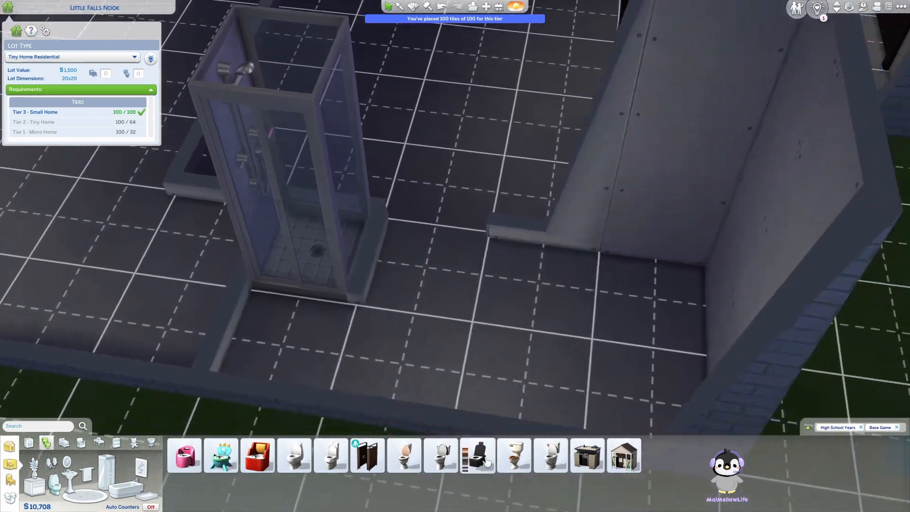
pyautogui.click(440, 455)
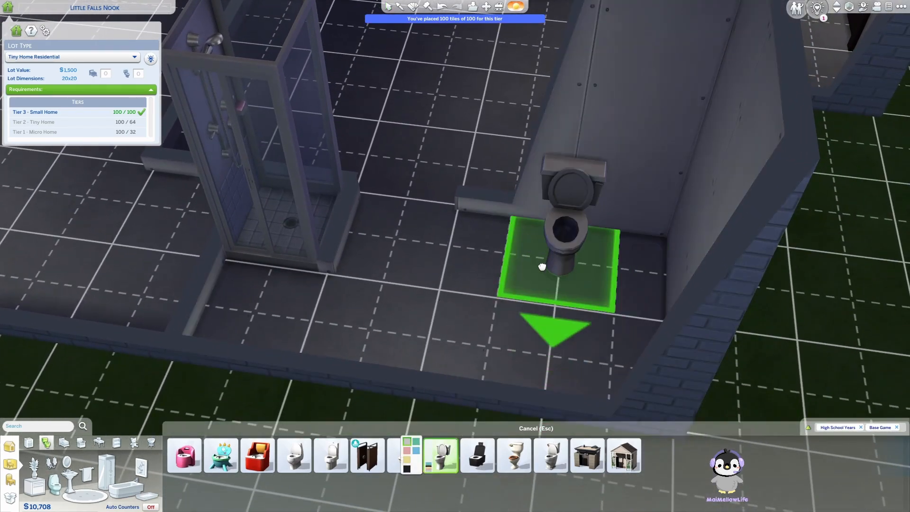
pyautogui.click(558, 261)
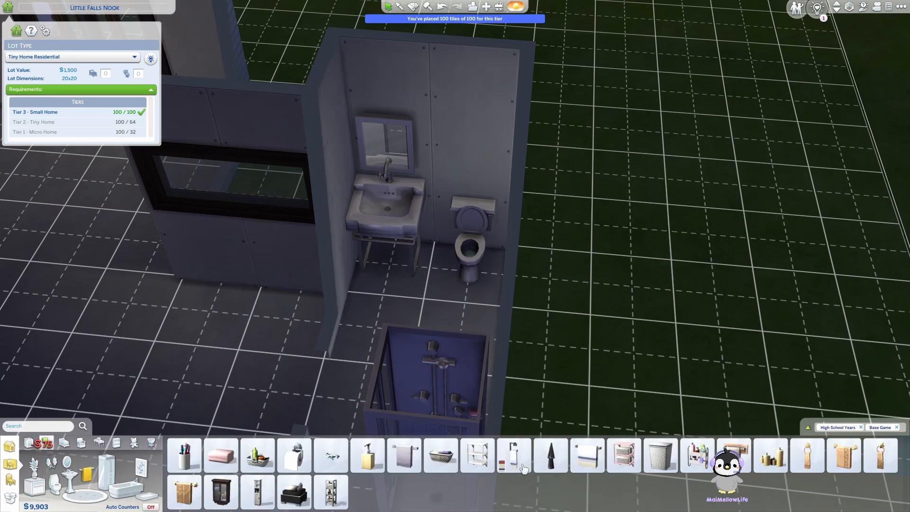
pyautogui.click(548, 455)
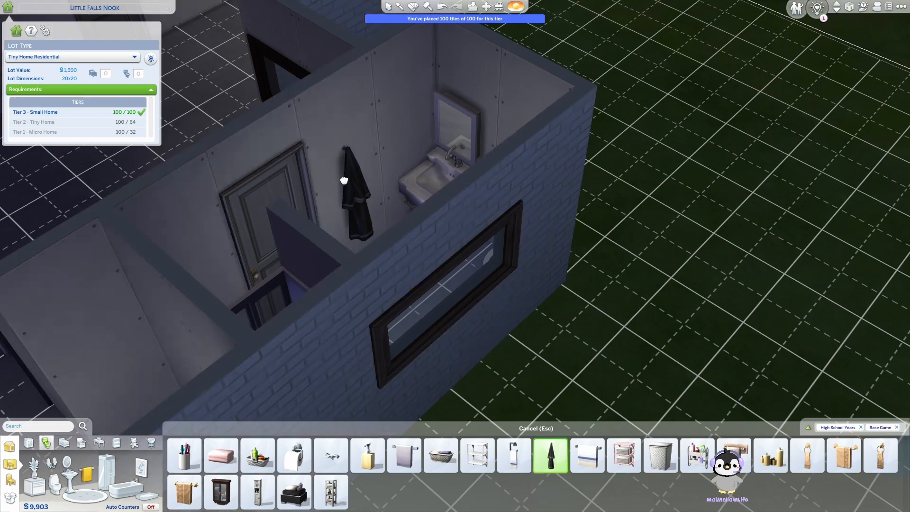
pyautogui.click(356, 191)
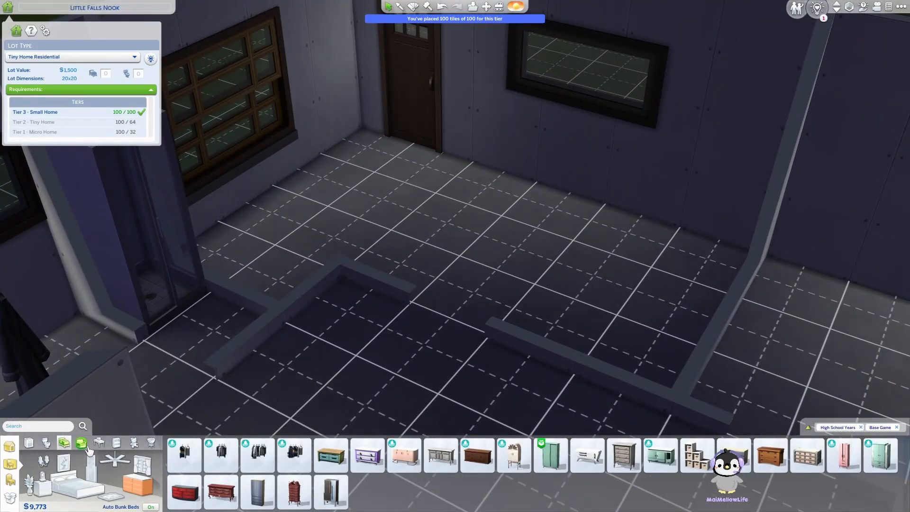
# Place Harbinger Island counters with a stove, a ceiling stove hood and a sink.
pyautogui.click(46, 442)
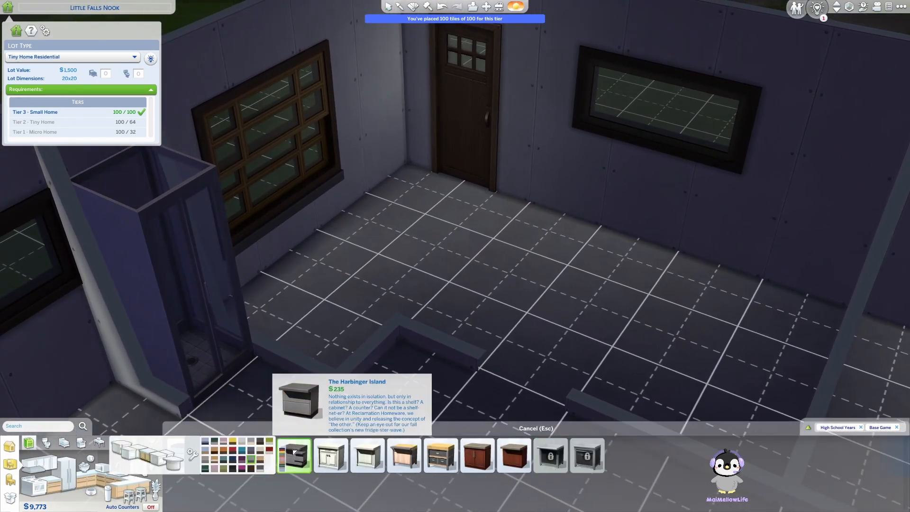
pyautogui.click(257, 455)
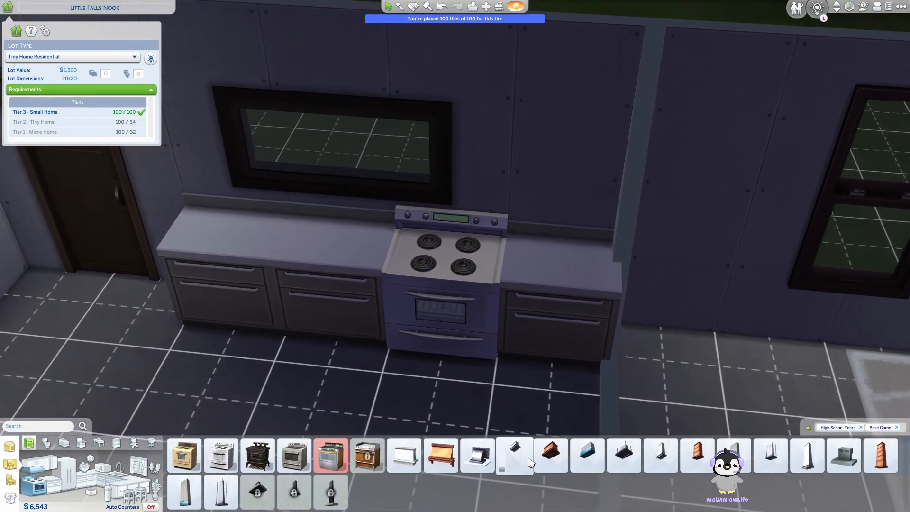
pyautogui.moveTo(659, 456)
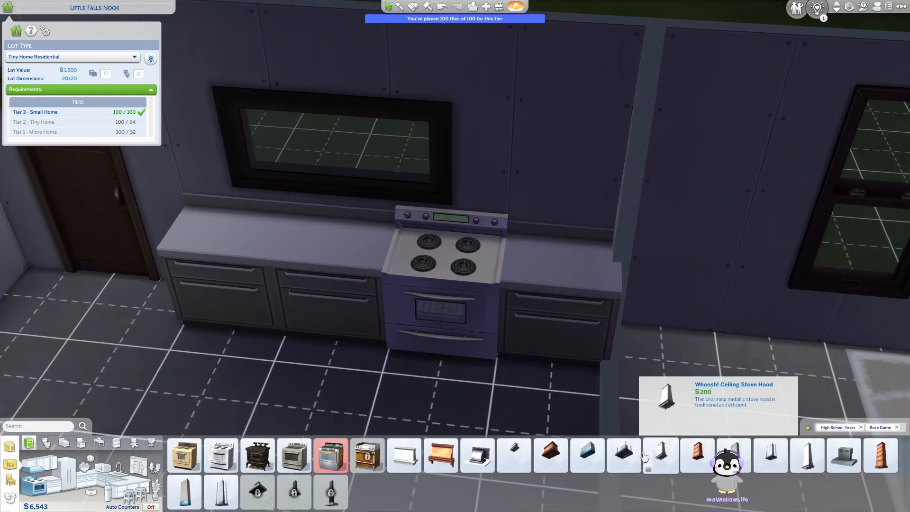
pyautogui.click(477, 455)
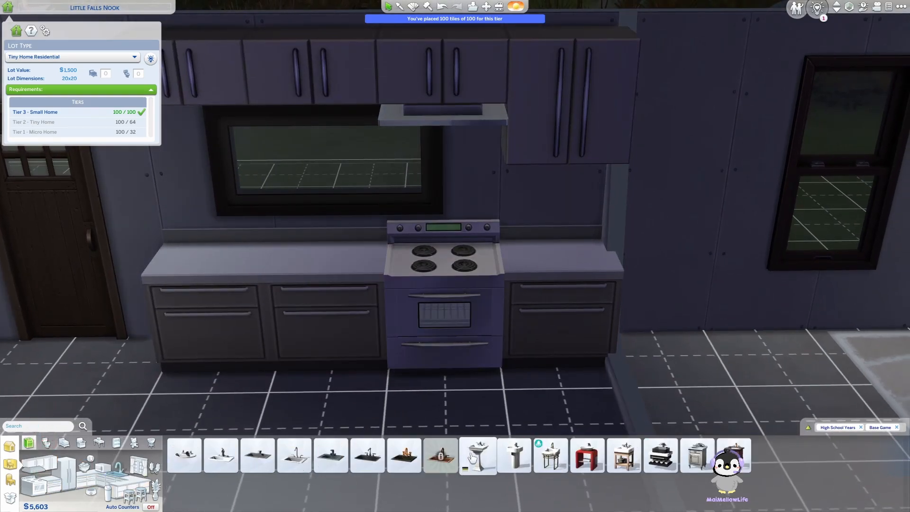
pyautogui.click(325, 252)
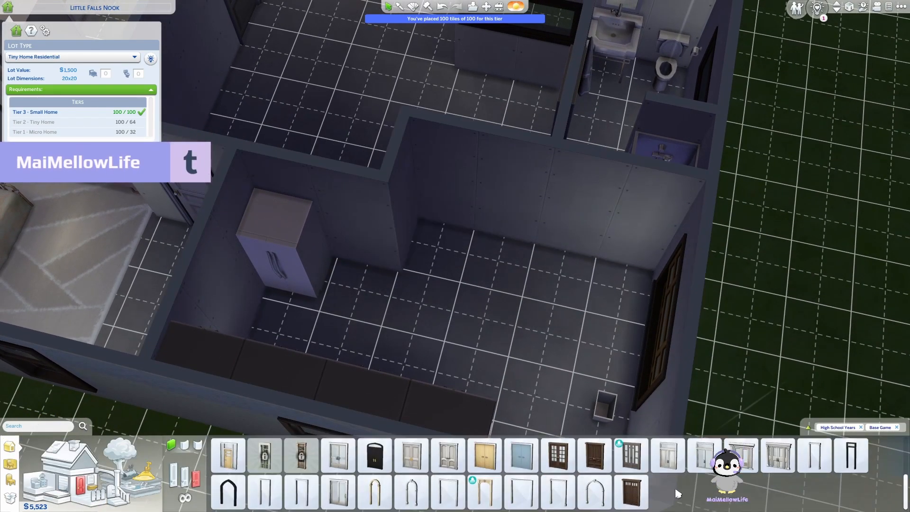
pyautogui.moveTo(264, 492)
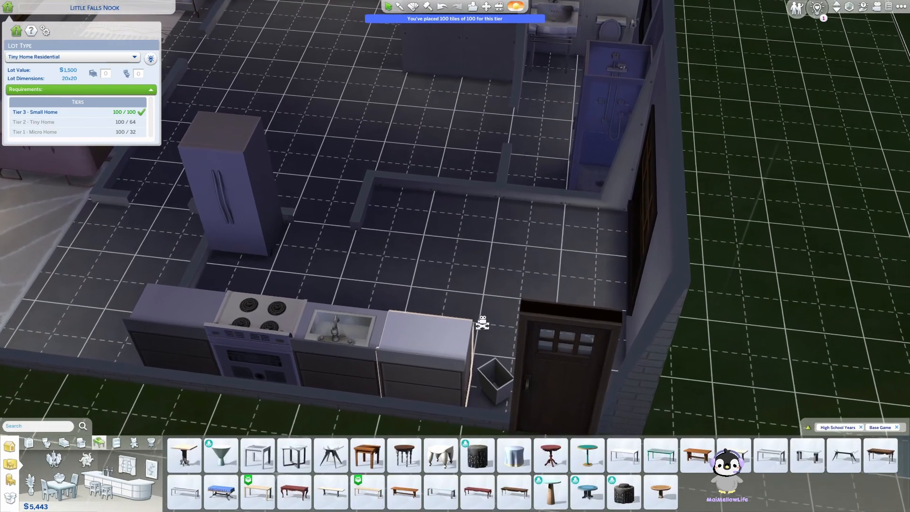
# Place a small glass-topped dining table in the open area beside the kitchen.
pyautogui.click(623, 454)
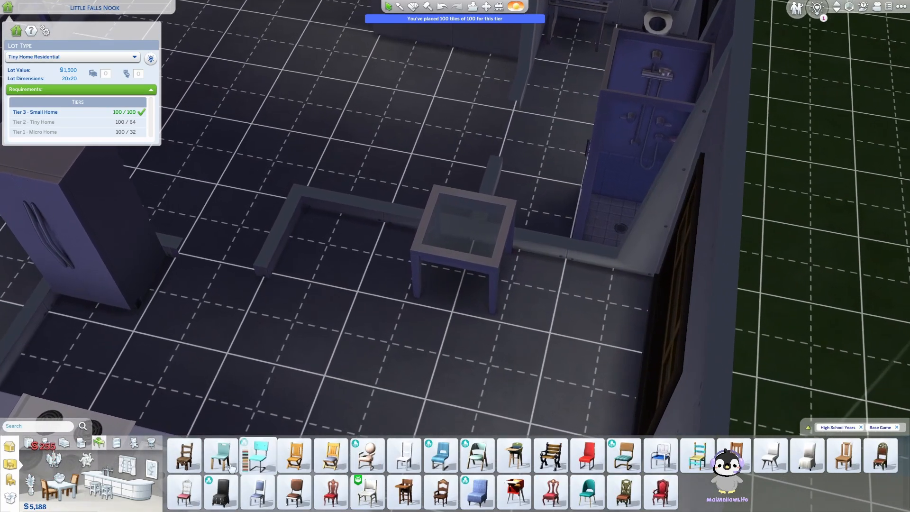
pyautogui.moveTo(257, 455)
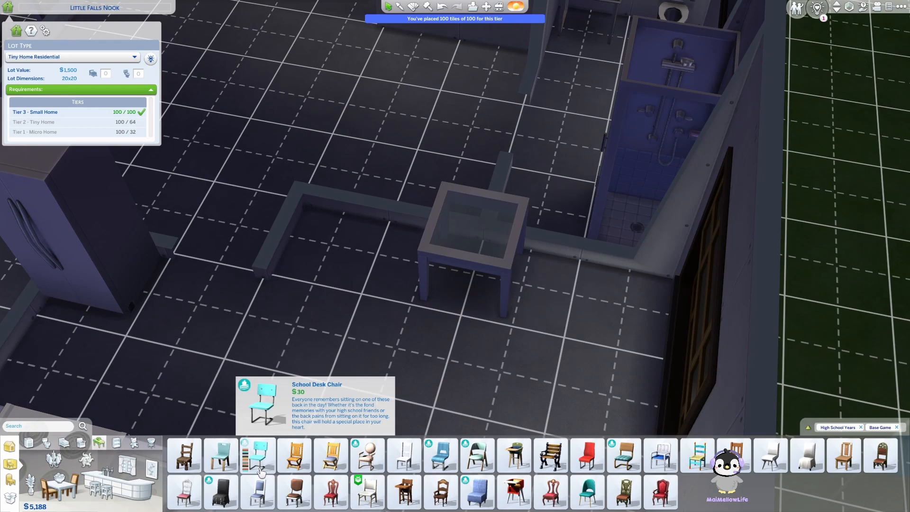
pyautogui.moveTo(403, 455)
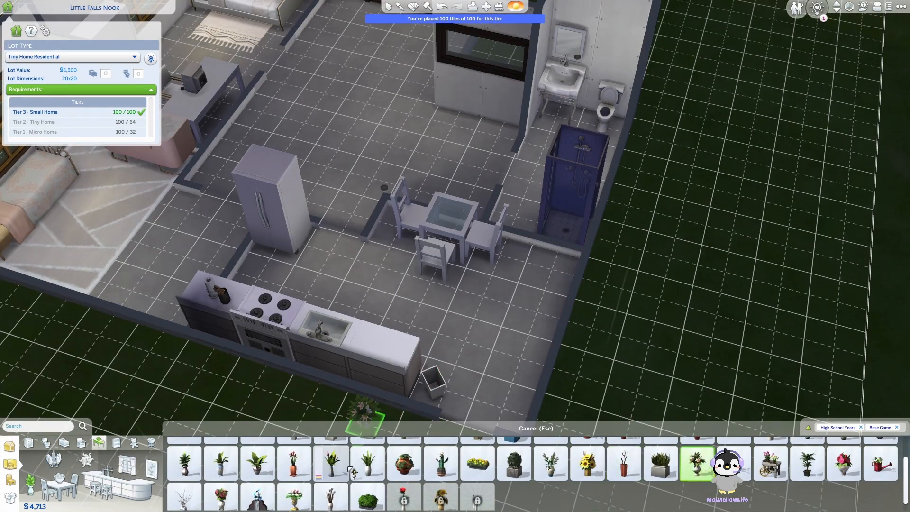
# Place potted plants near the table and on the floor, plus small countertop decorations.
pyautogui.click(219, 462)
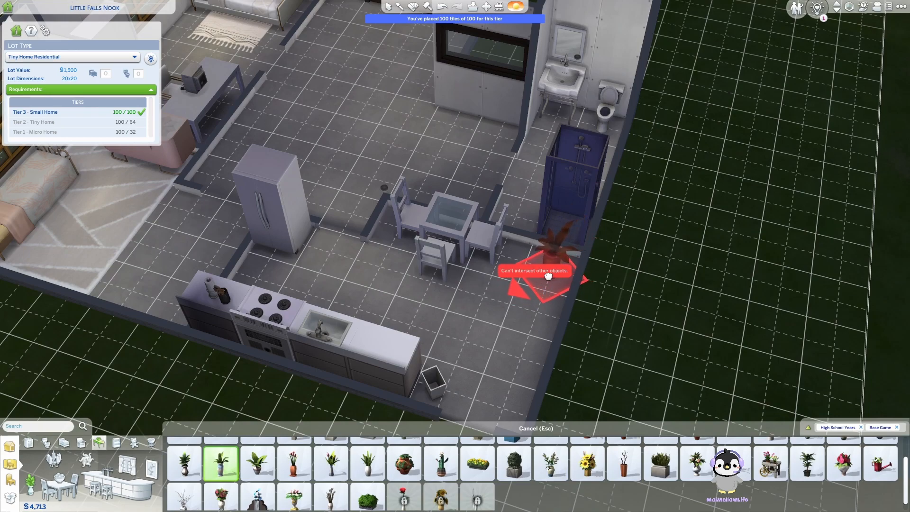
pyautogui.moveTo(535, 279)
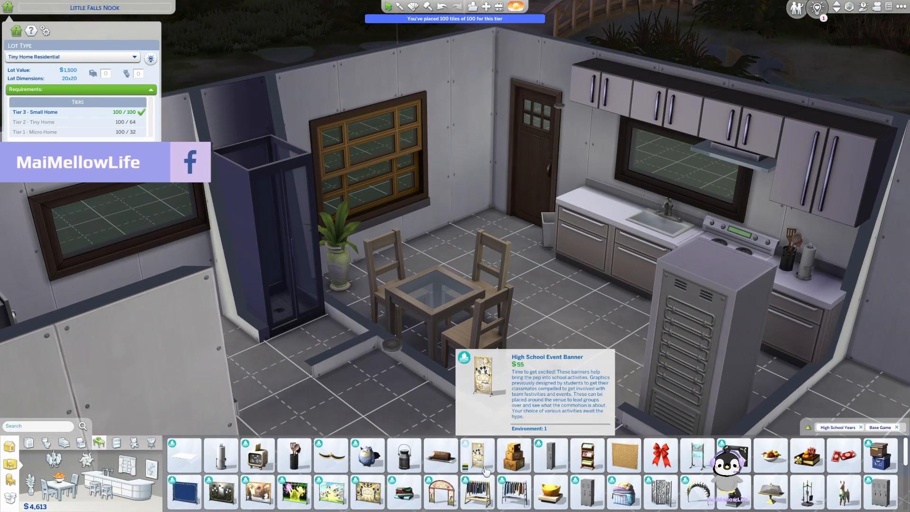
pyautogui.moveTo(441, 456)
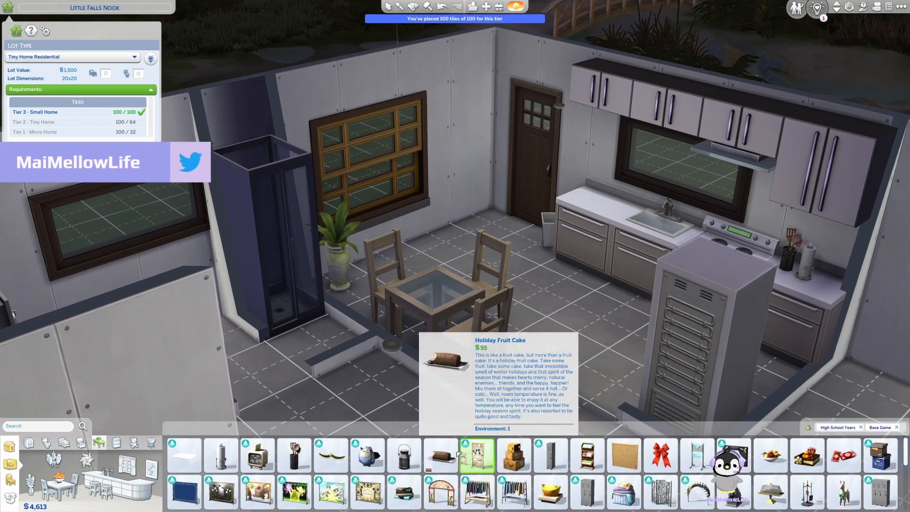
pyautogui.click(440, 454)
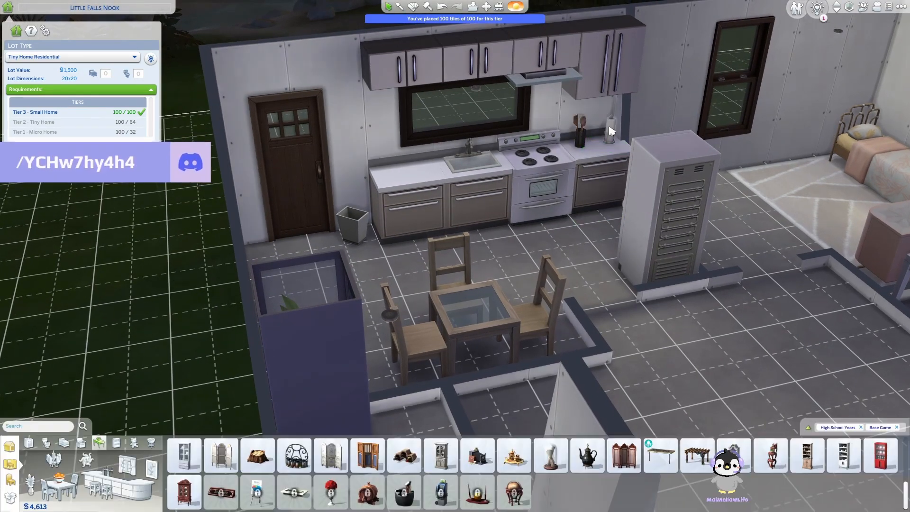
pyautogui.click(403, 455)
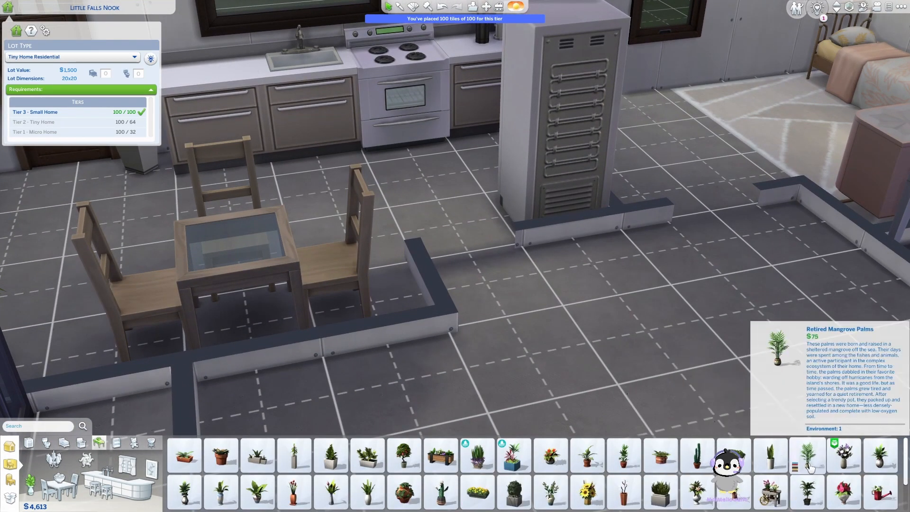
pyautogui.click(770, 454)
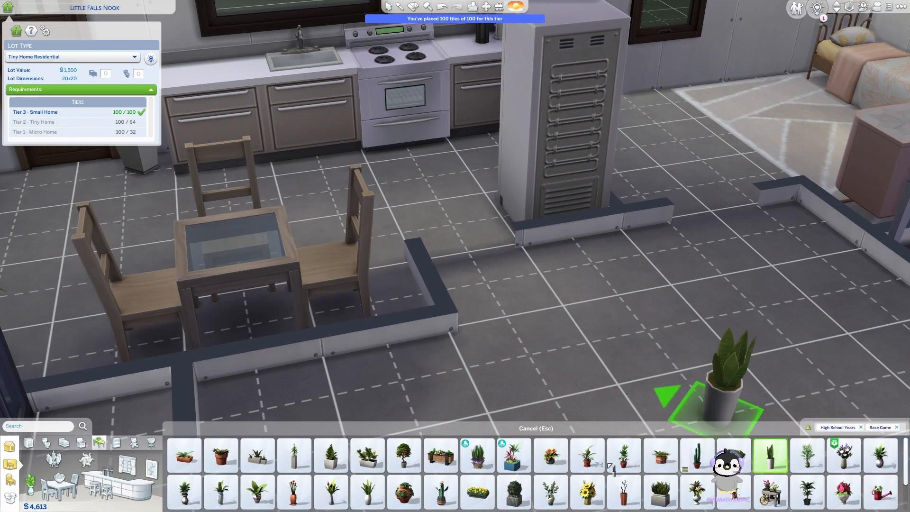
pyautogui.click(184, 492)
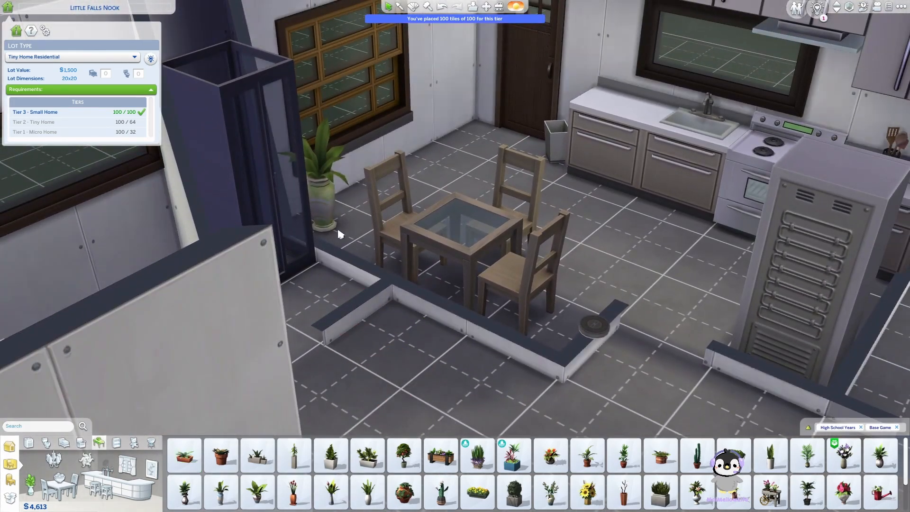
pyautogui.click(294, 454)
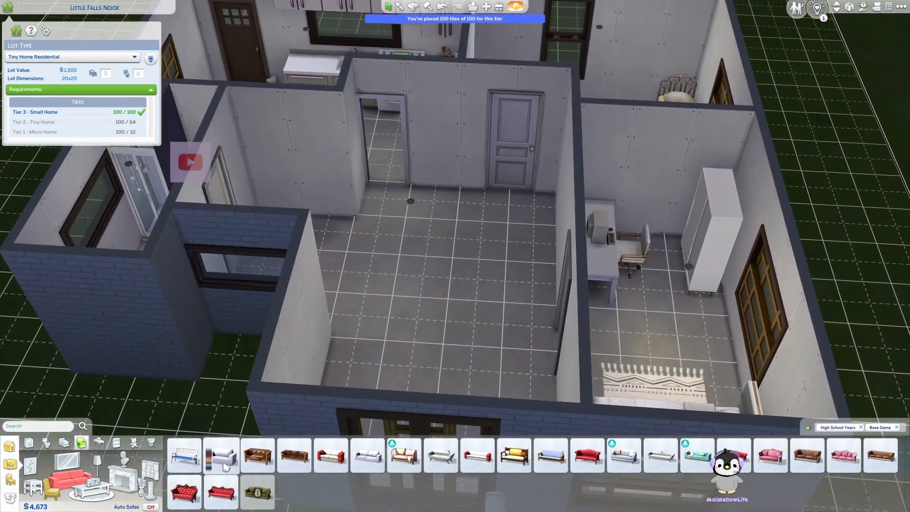
# Reposition the Square Meals dining table and chairs beside the potted plant.
pyautogui.click(367, 455)
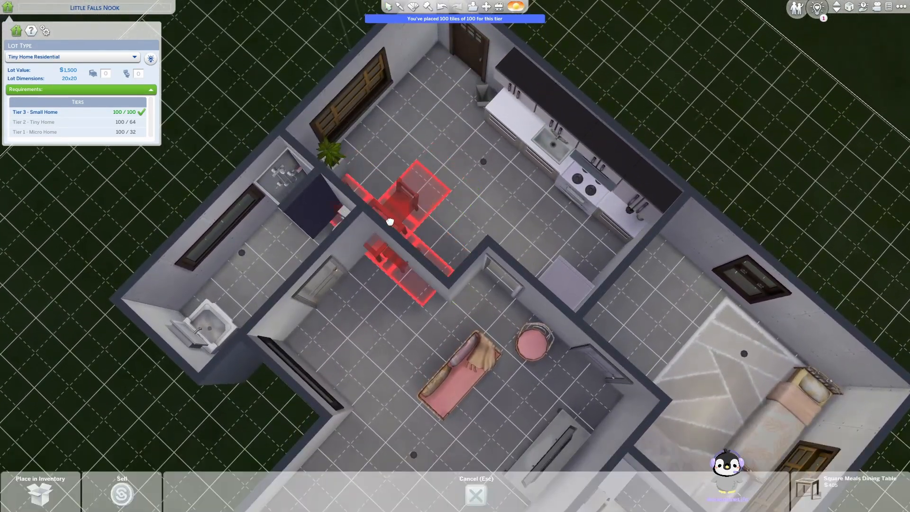
pyautogui.moveTo(386, 131)
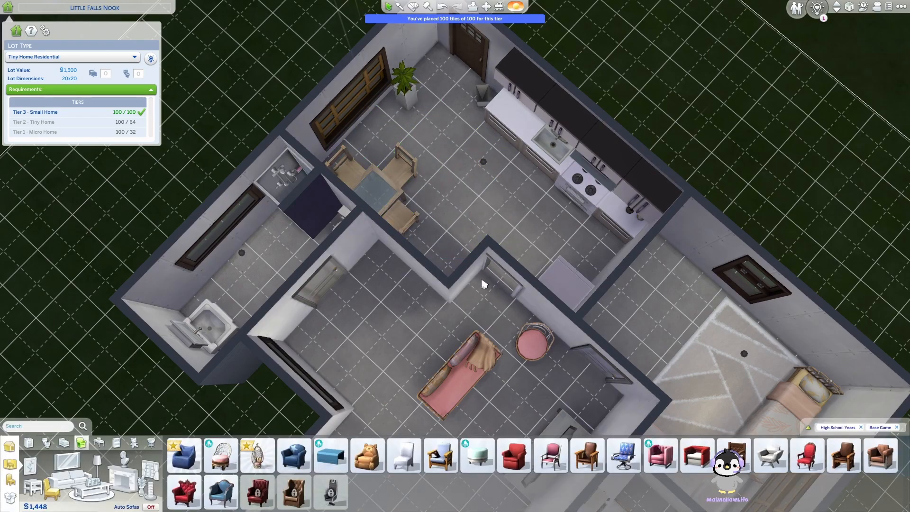
pyautogui.click(404, 87)
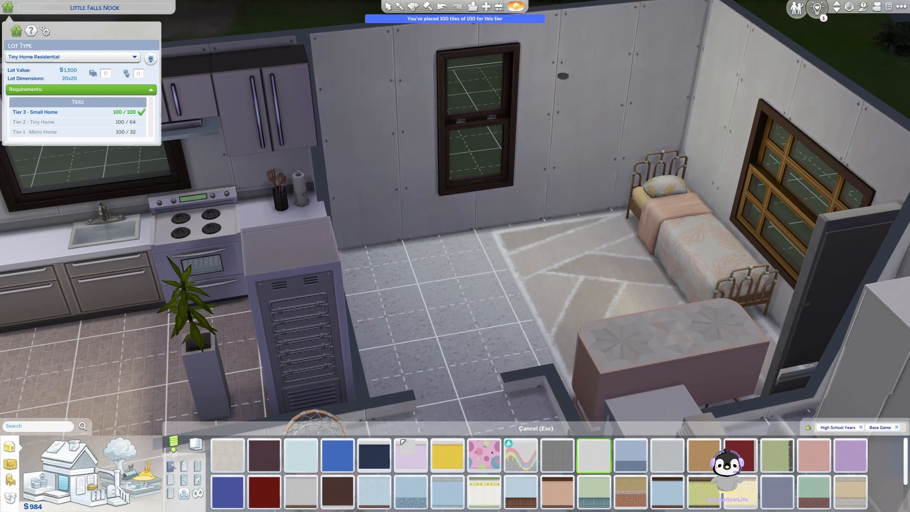
pyautogui.moveTo(410, 454)
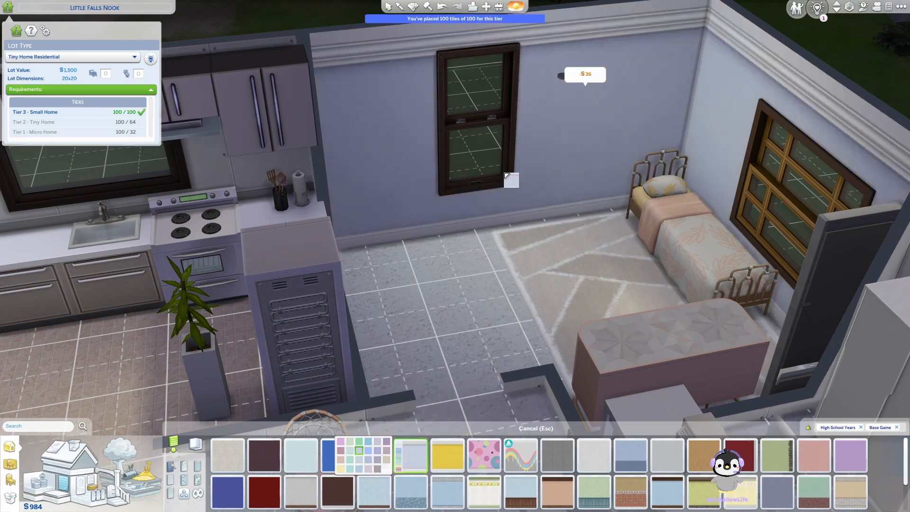
# Cover the bedroom walls in white panelling and the kitchen walls in quatrefoil tile.
pyautogui.click(410, 454)
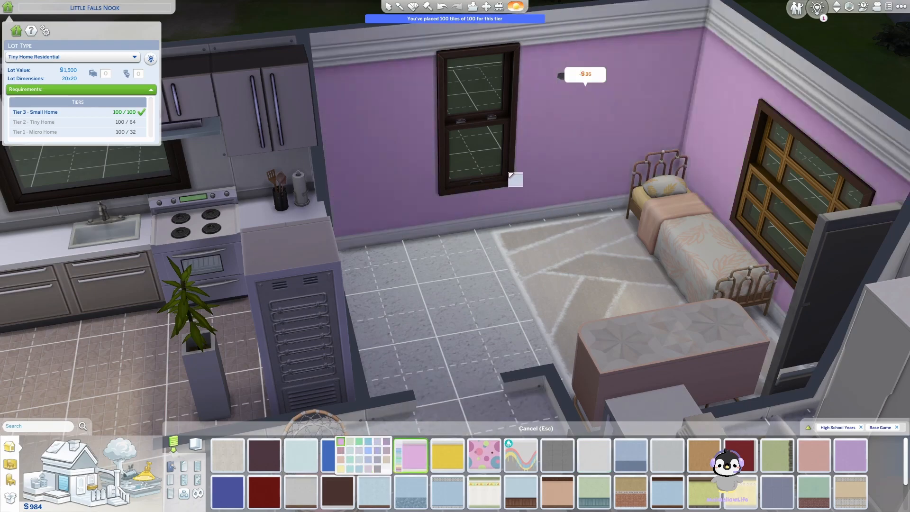
pyautogui.click(366, 467)
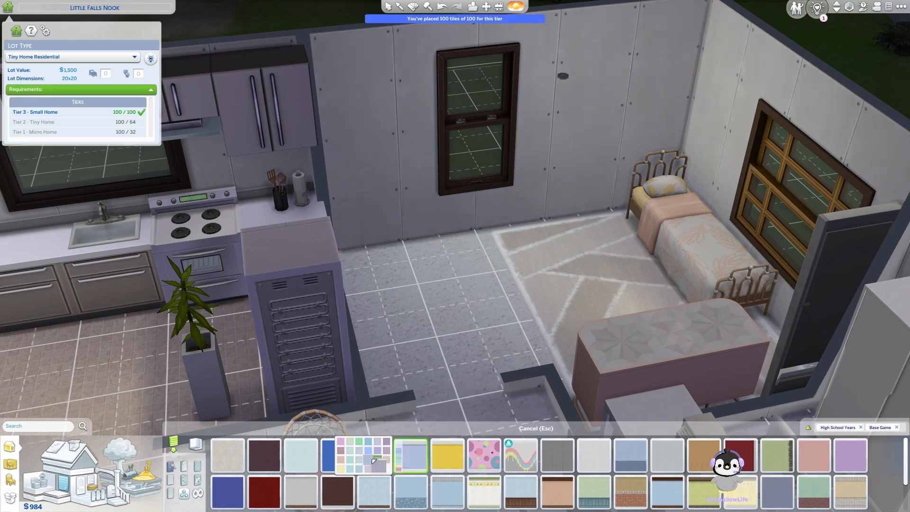
pyautogui.moveTo(375, 469)
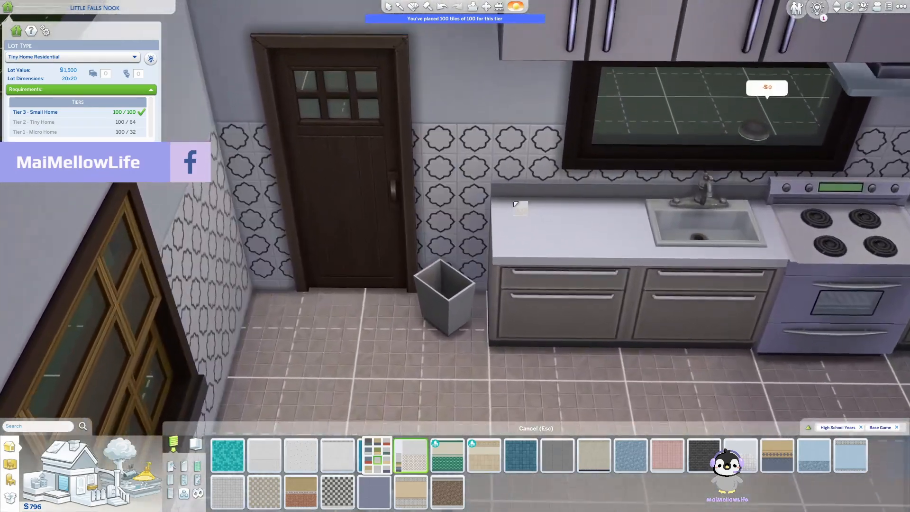
pyautogui.click(410, 454)
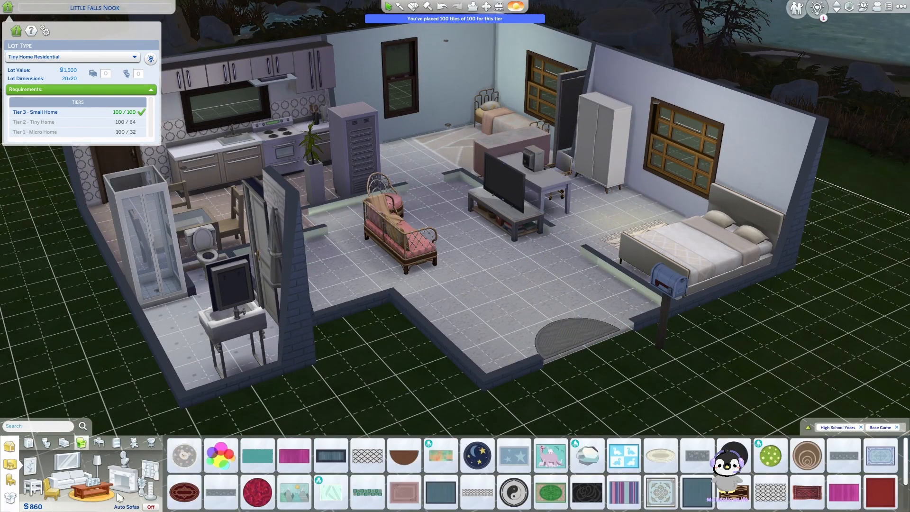
pyautogui.moveTo(441, 456)
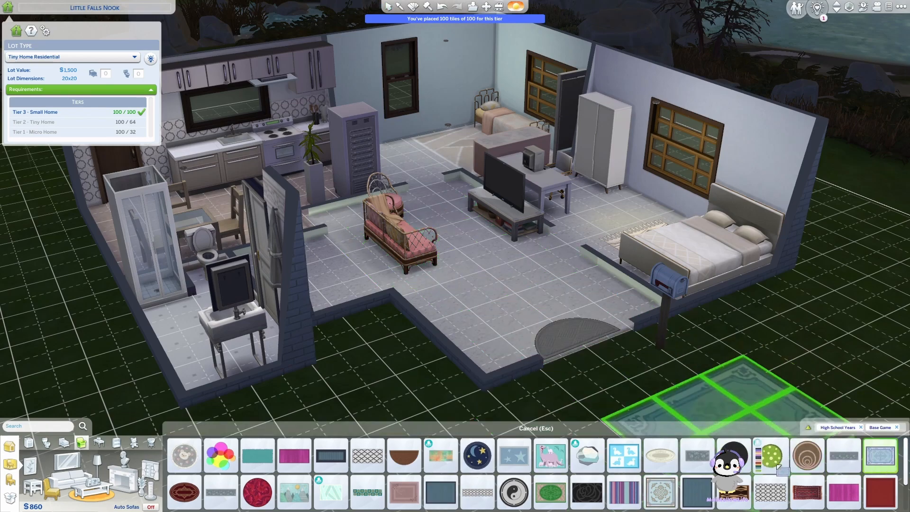
pyautogui.moveTo(771, 454)
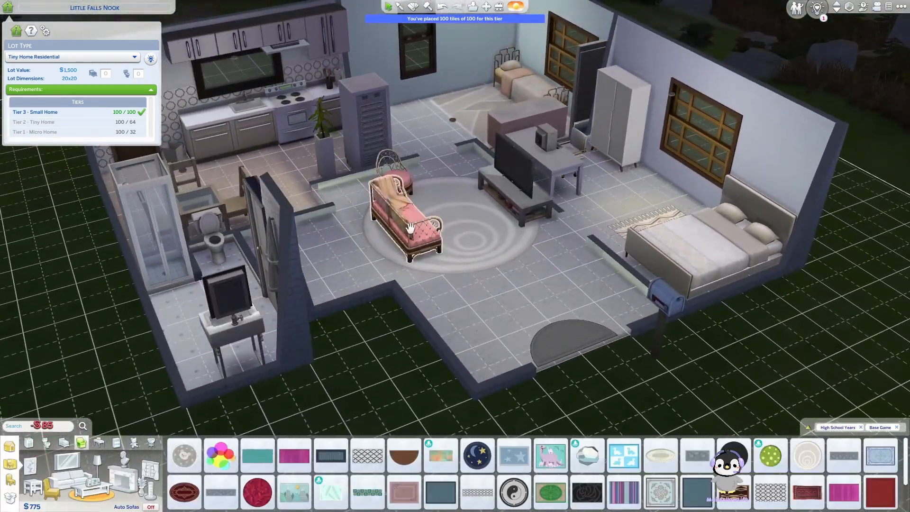
pyautogui.moveTo(745, 388)
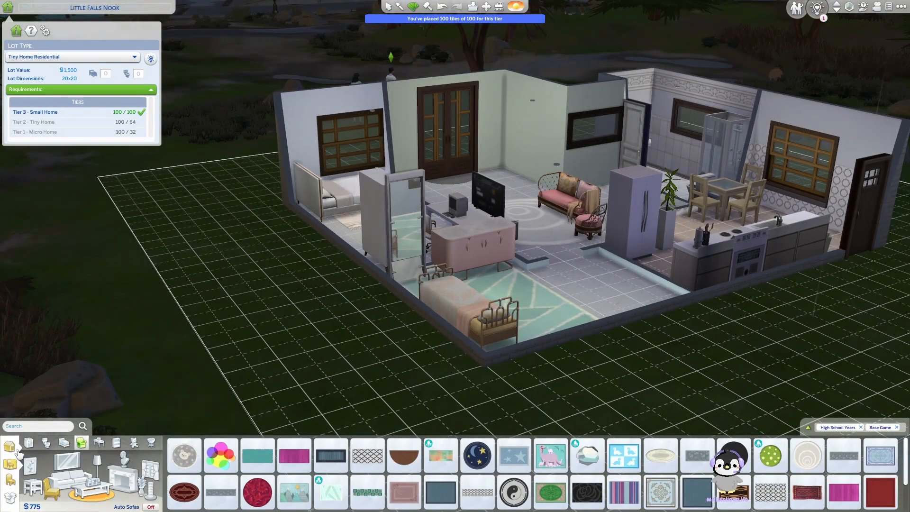
# Browse the Windows catalogue, considering The Craftsman wooden window.
pyautogui.click(29, 461)
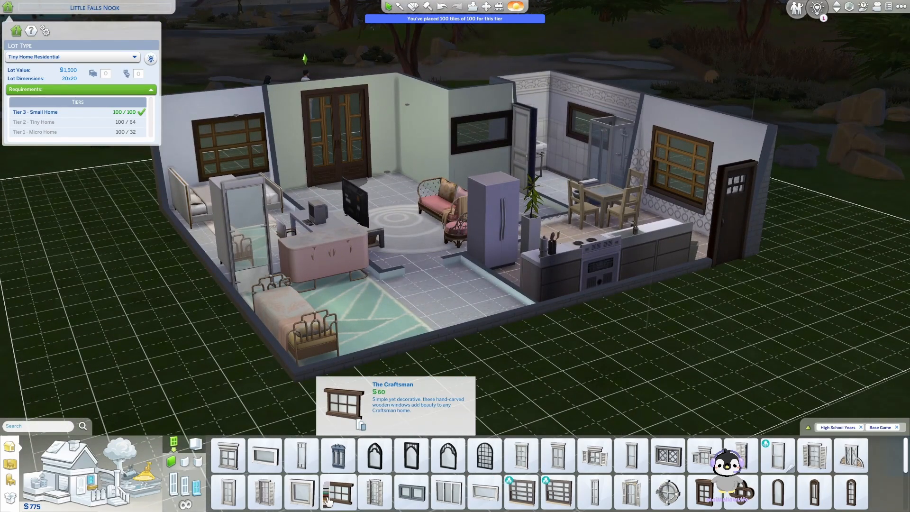
pyautogui.moveTo(642, 349)
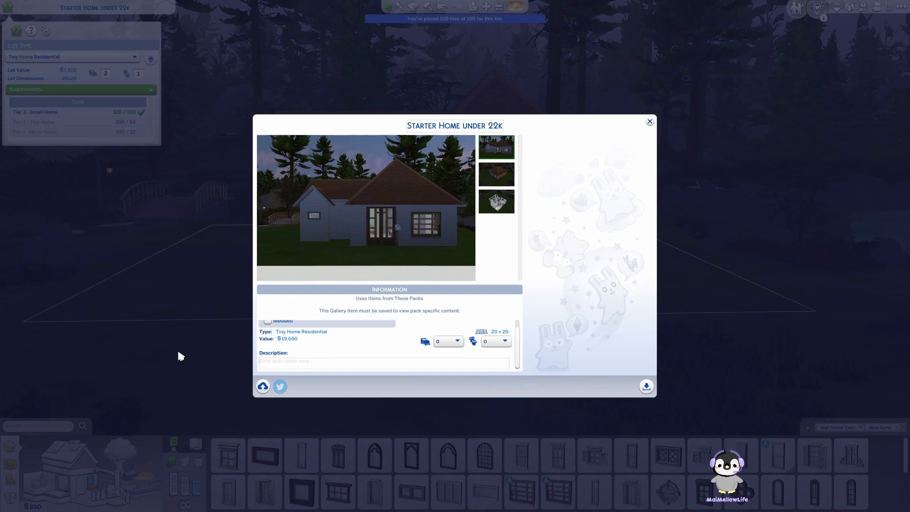
pyautogui.moveTo(653, 126)
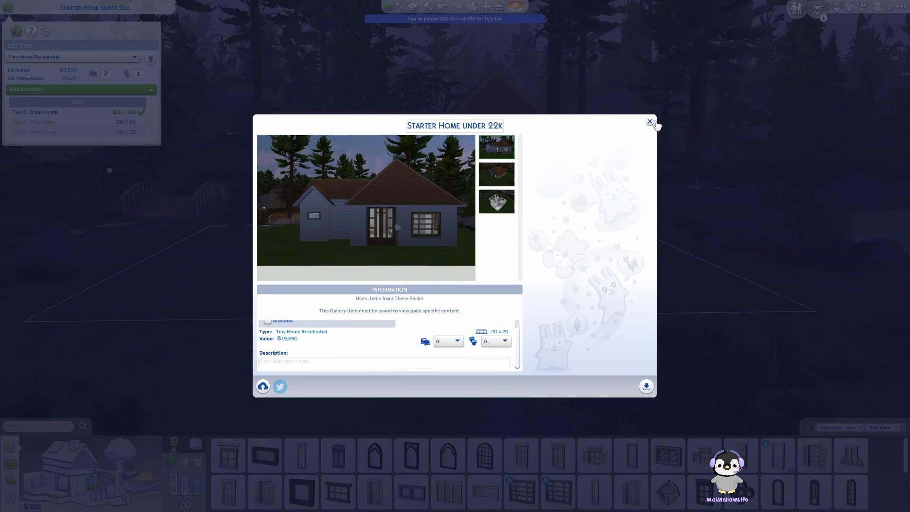
# Paint a stone walkway to the front door and browse outdoor items like mailboxes.
pyautogui.click(649, 121)
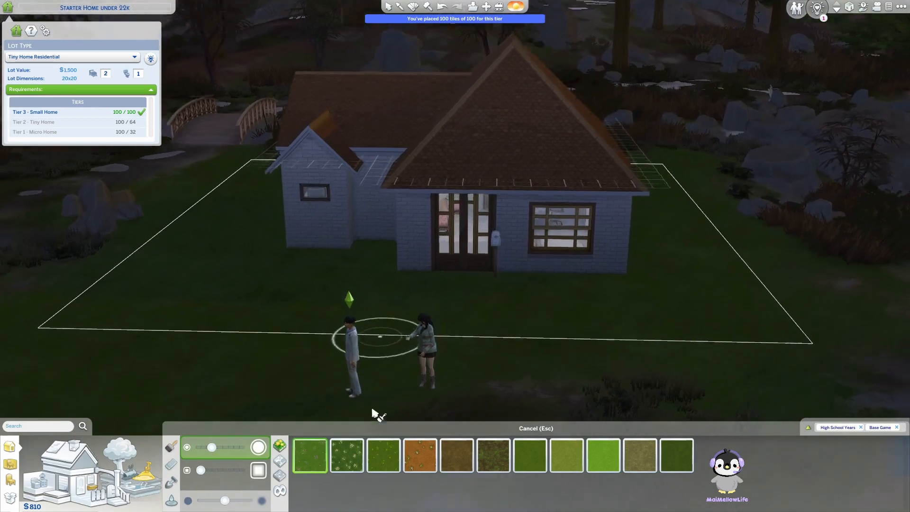
pyautogui.click(457, 454)
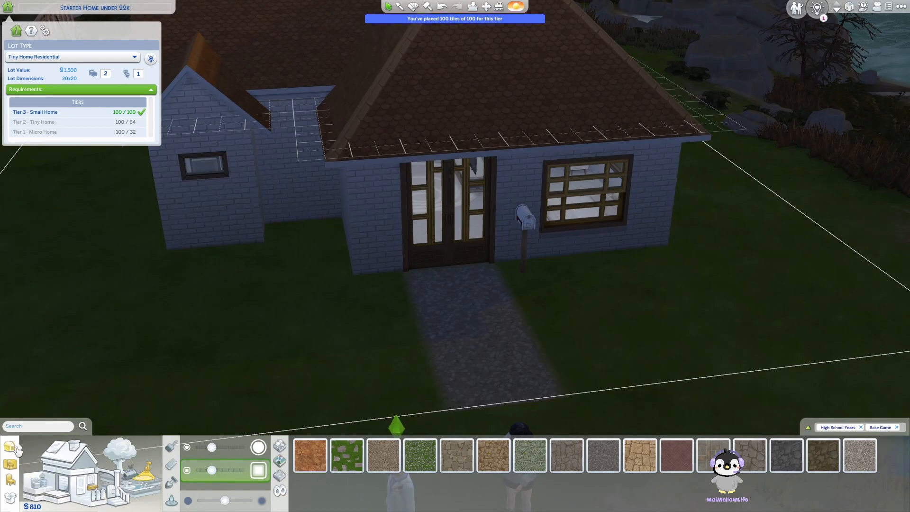
pyautogui.click(10, 448)
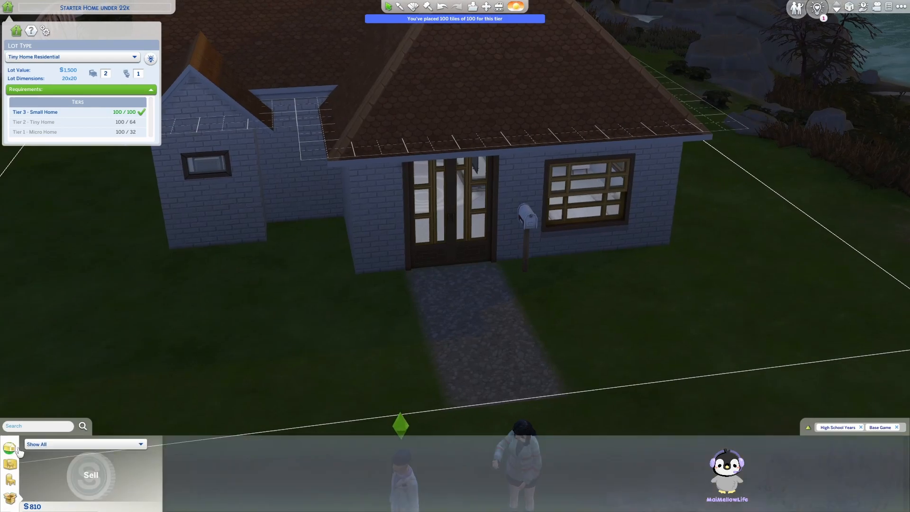
pyautogui.click(10, 446)
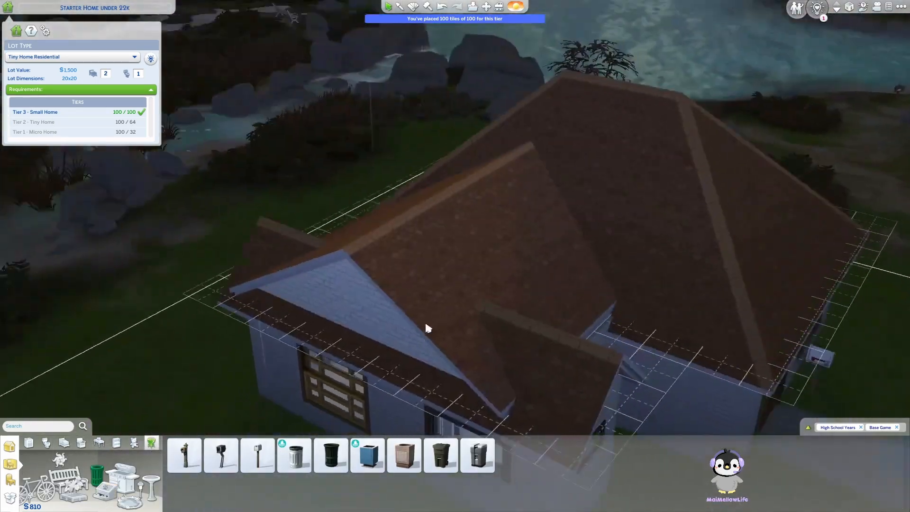
pyautogui.click(440, 455)
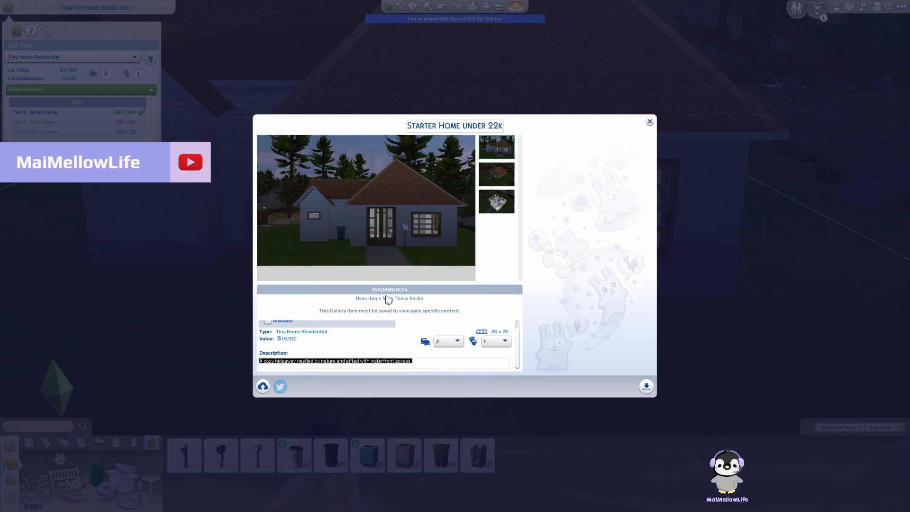
# Connect online and upload 'Starter Home under 20k' to the Gallery.
pyautogui.click(262, 386)
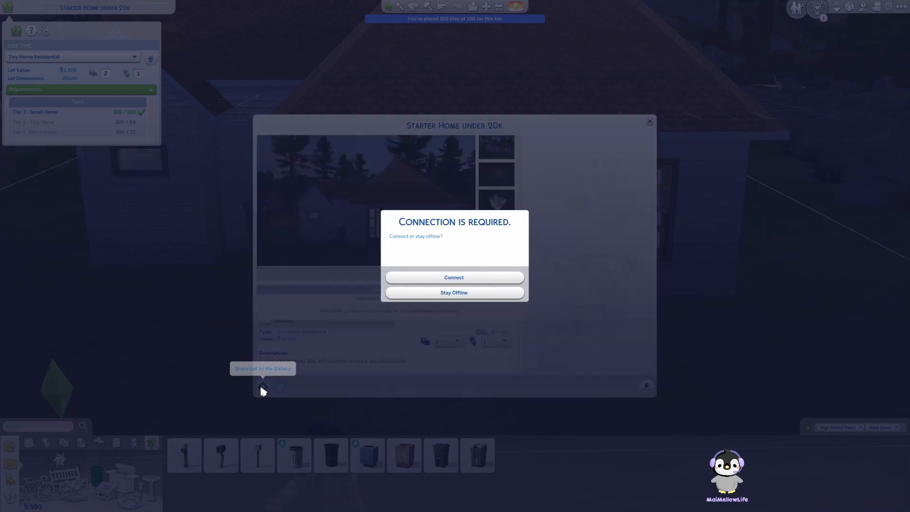
pyautogui.click(453, 277)
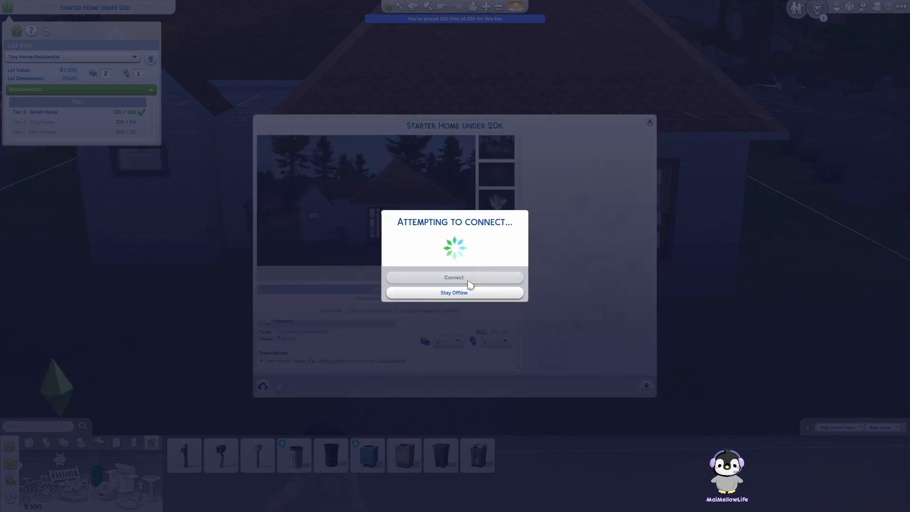
pyautogui.click(455, 292)
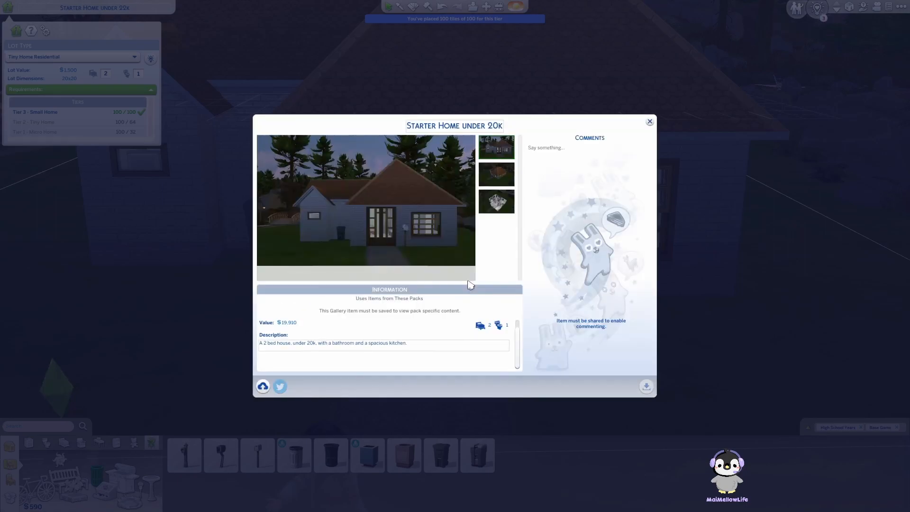
pyautogui.click(262, 386)
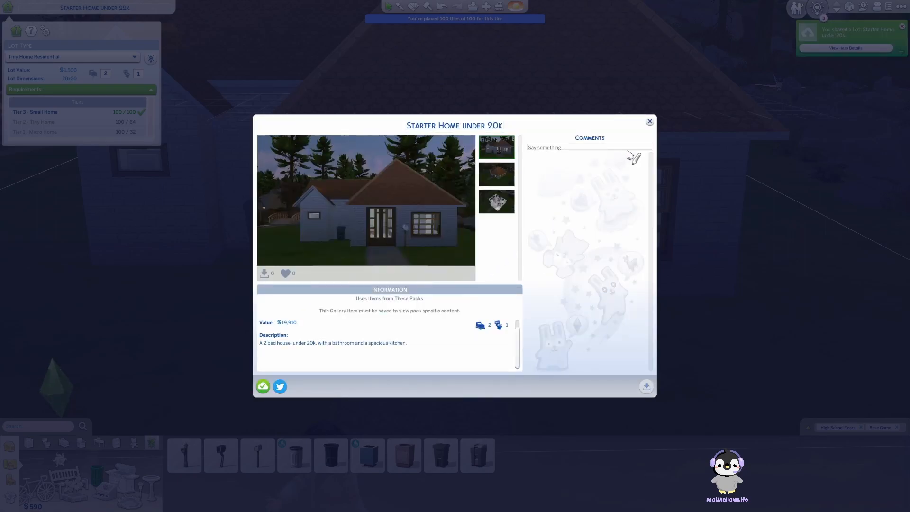
pyautogui.click(650, 121)
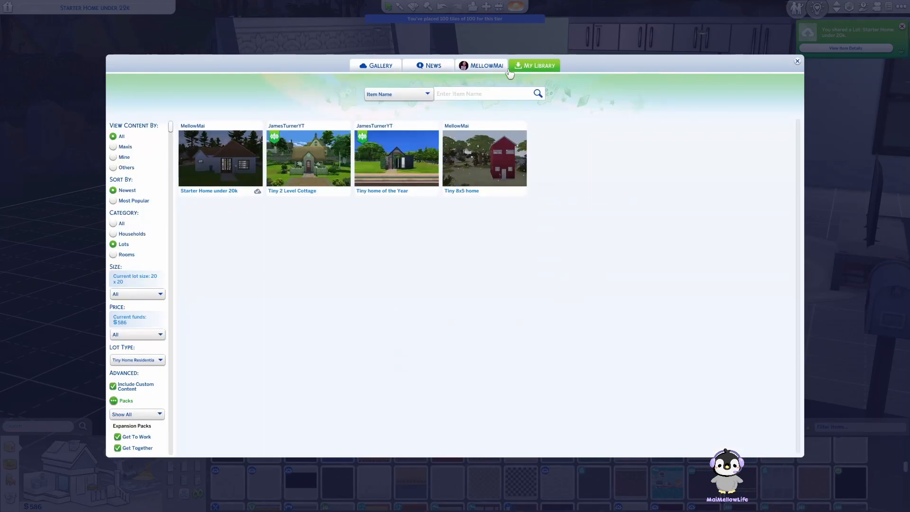
# Open 'Starter Home under 20k' details and flip between its floor-plan and exterior screenshots.
pyautogui.click(220, 157)
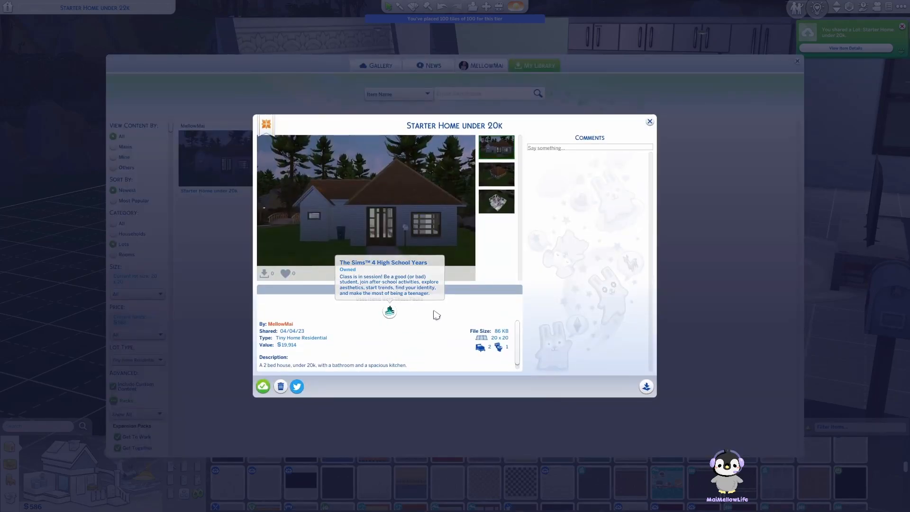
pyautogui.click(496, 201)
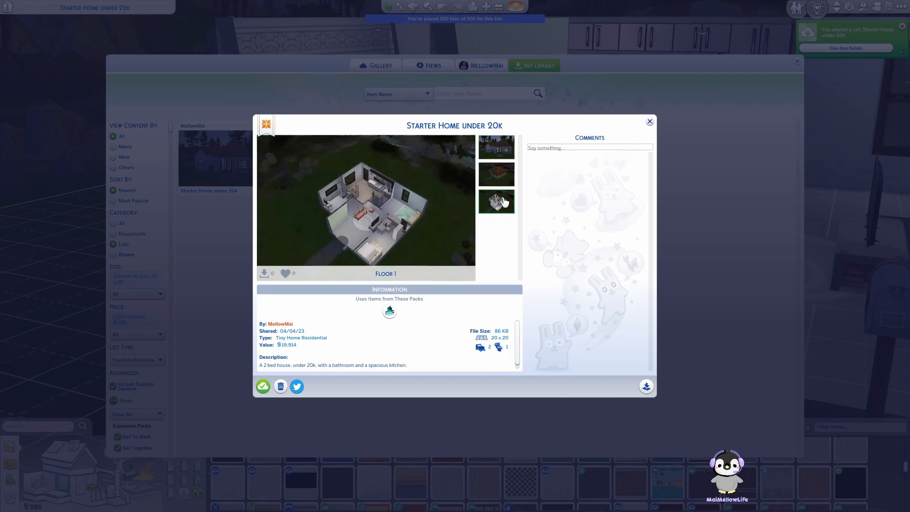
pyautogui.click(496, 174)
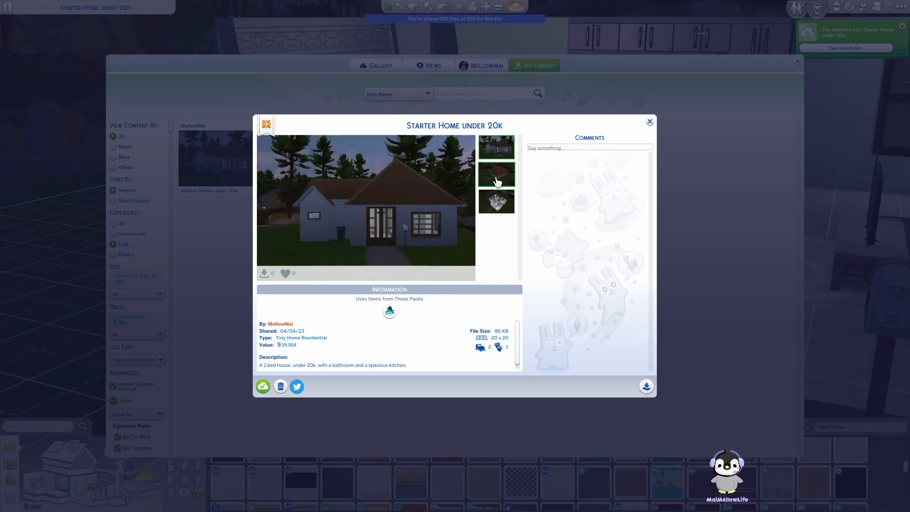
pyautogui.moveTo(649, 122)
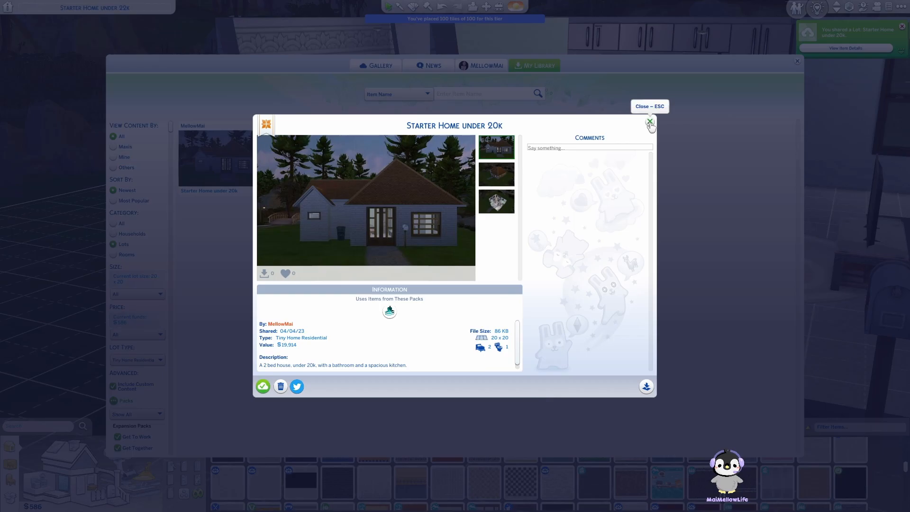